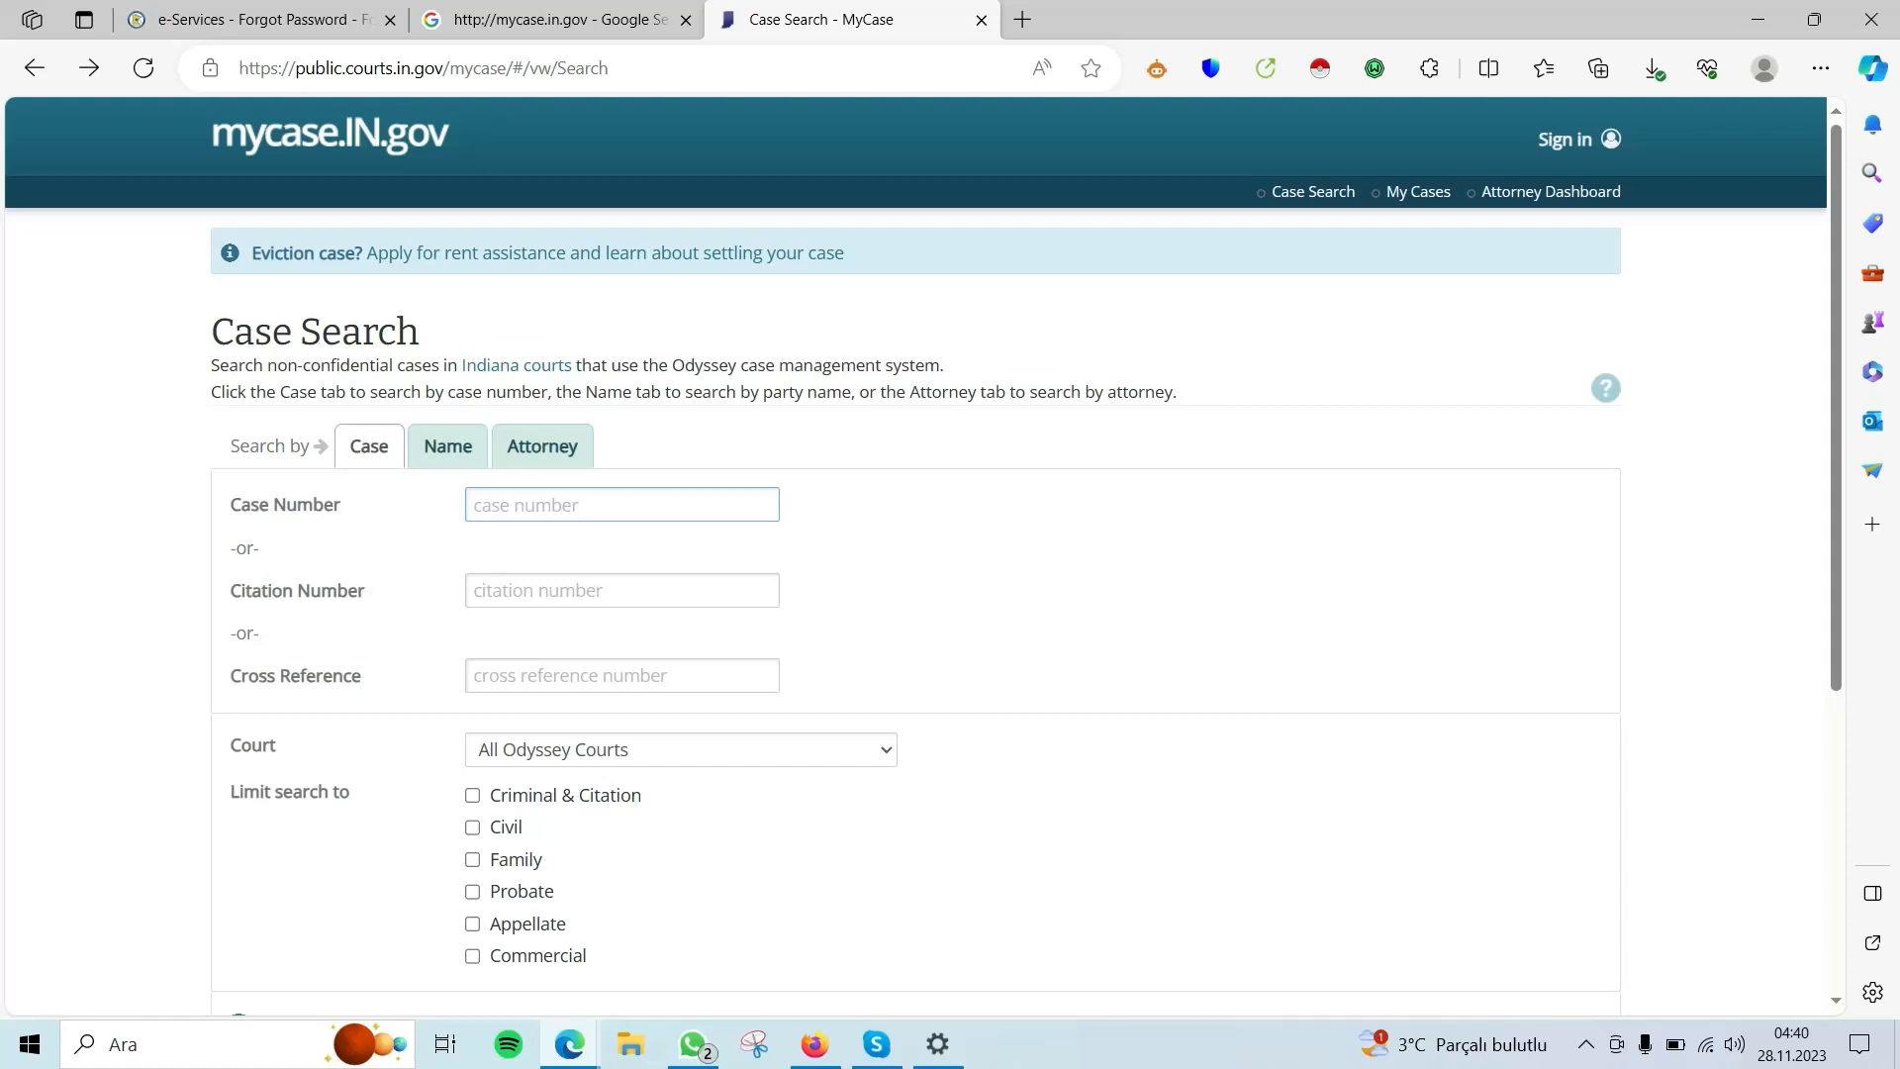
Start a case number entry with 'c' in the Case Search field.
click(621, 505)
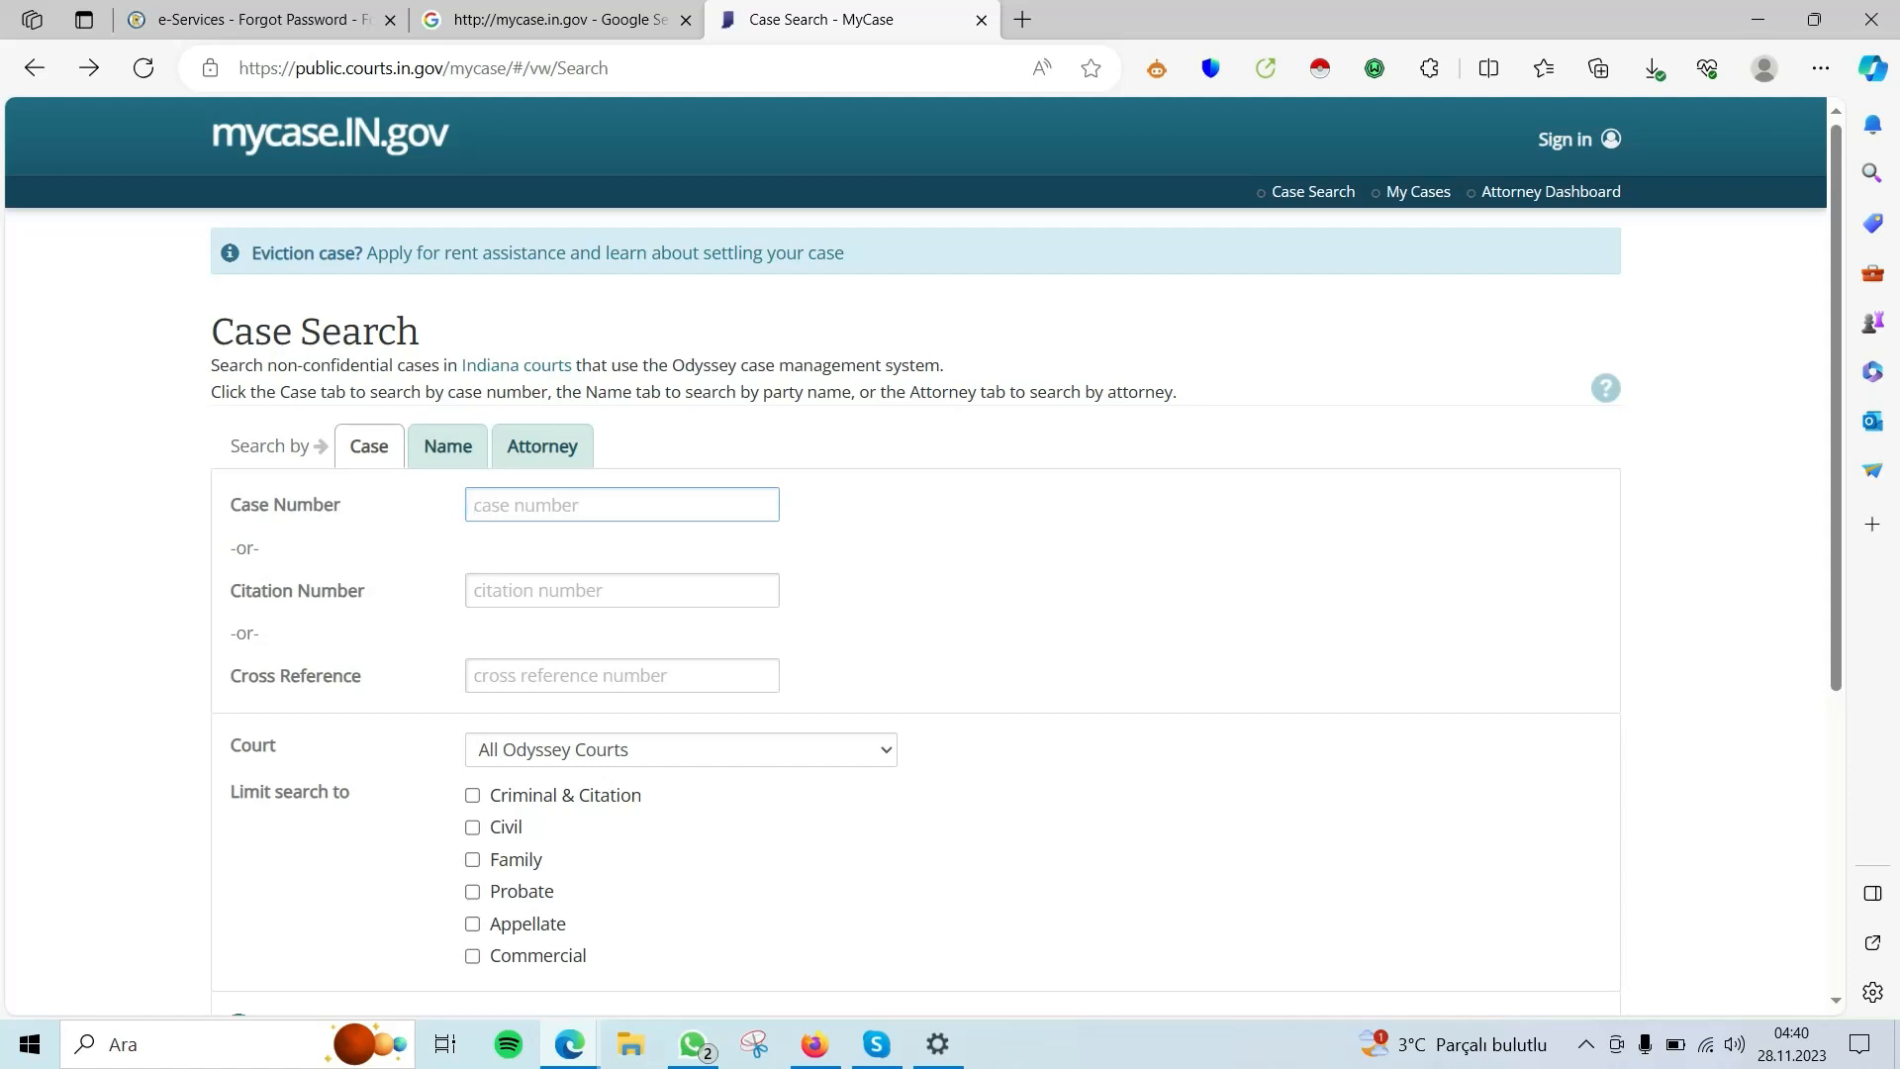
click(621, 505)
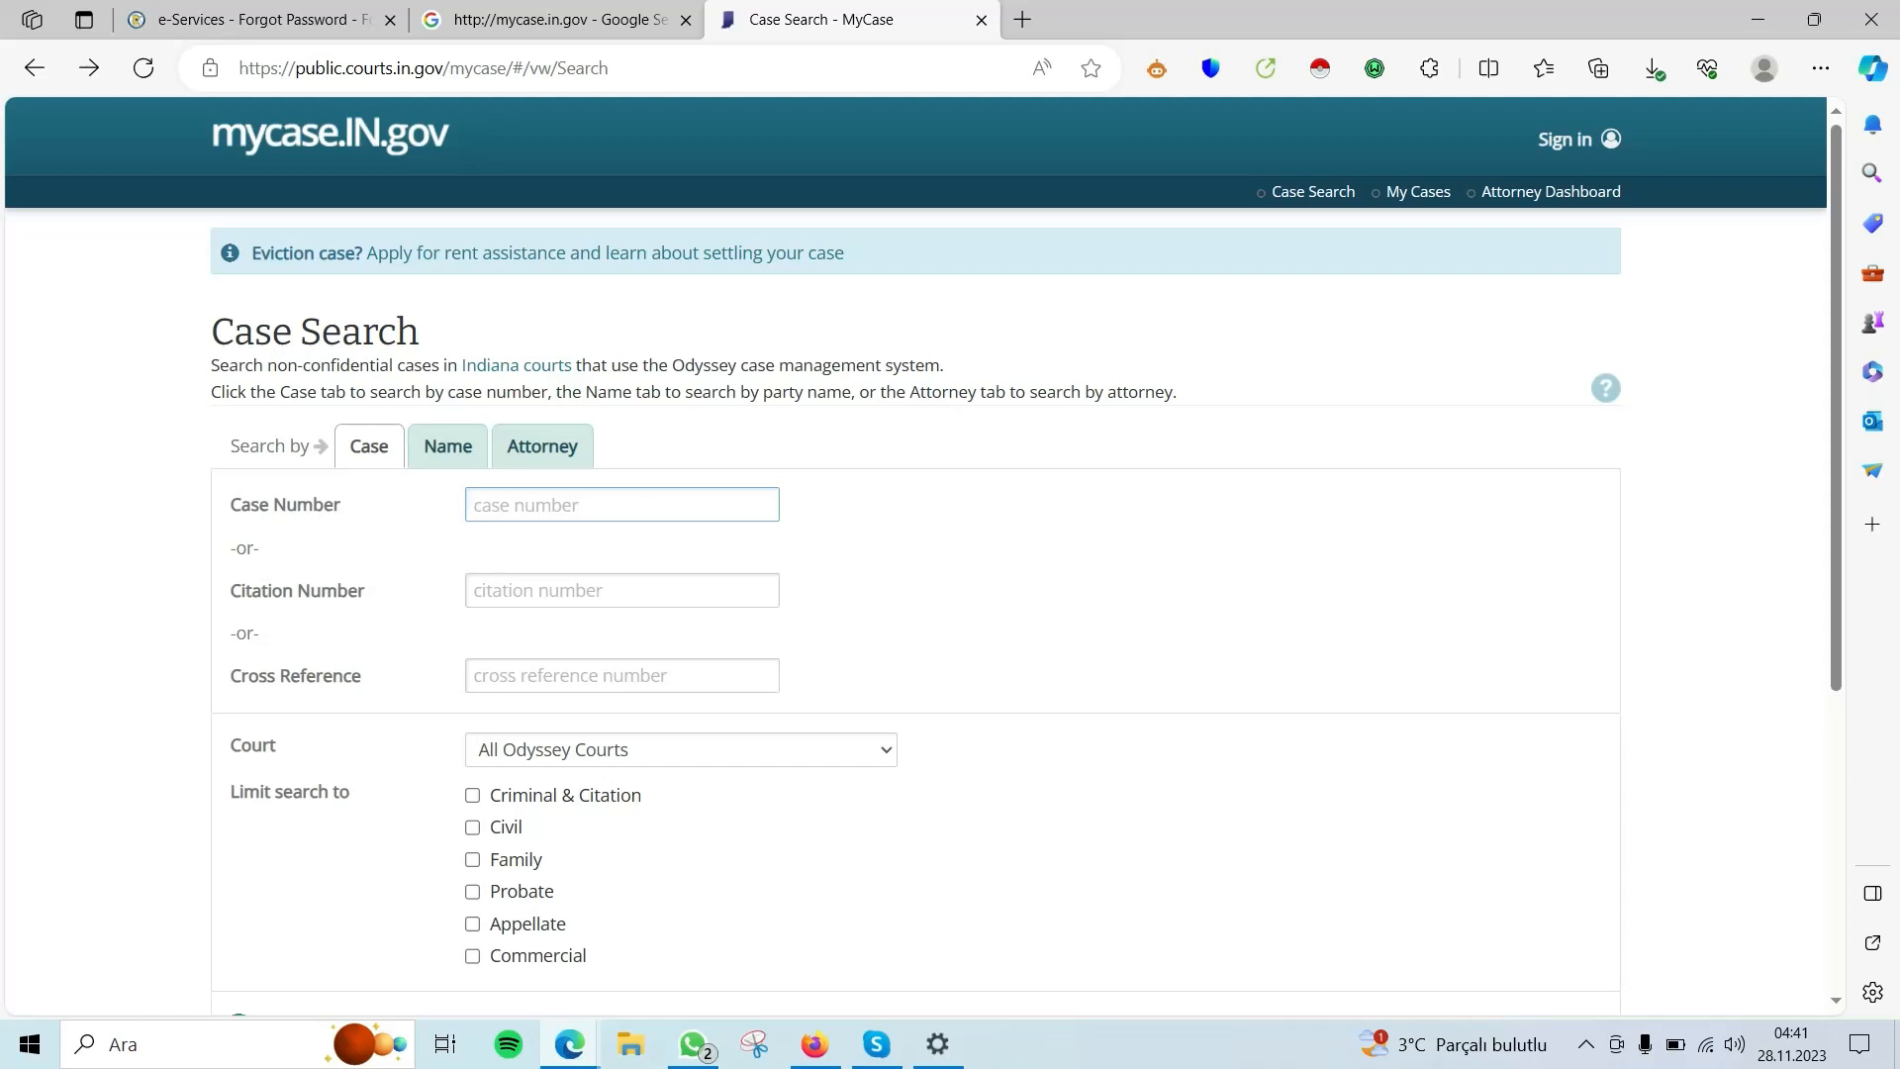
click(622, 505)
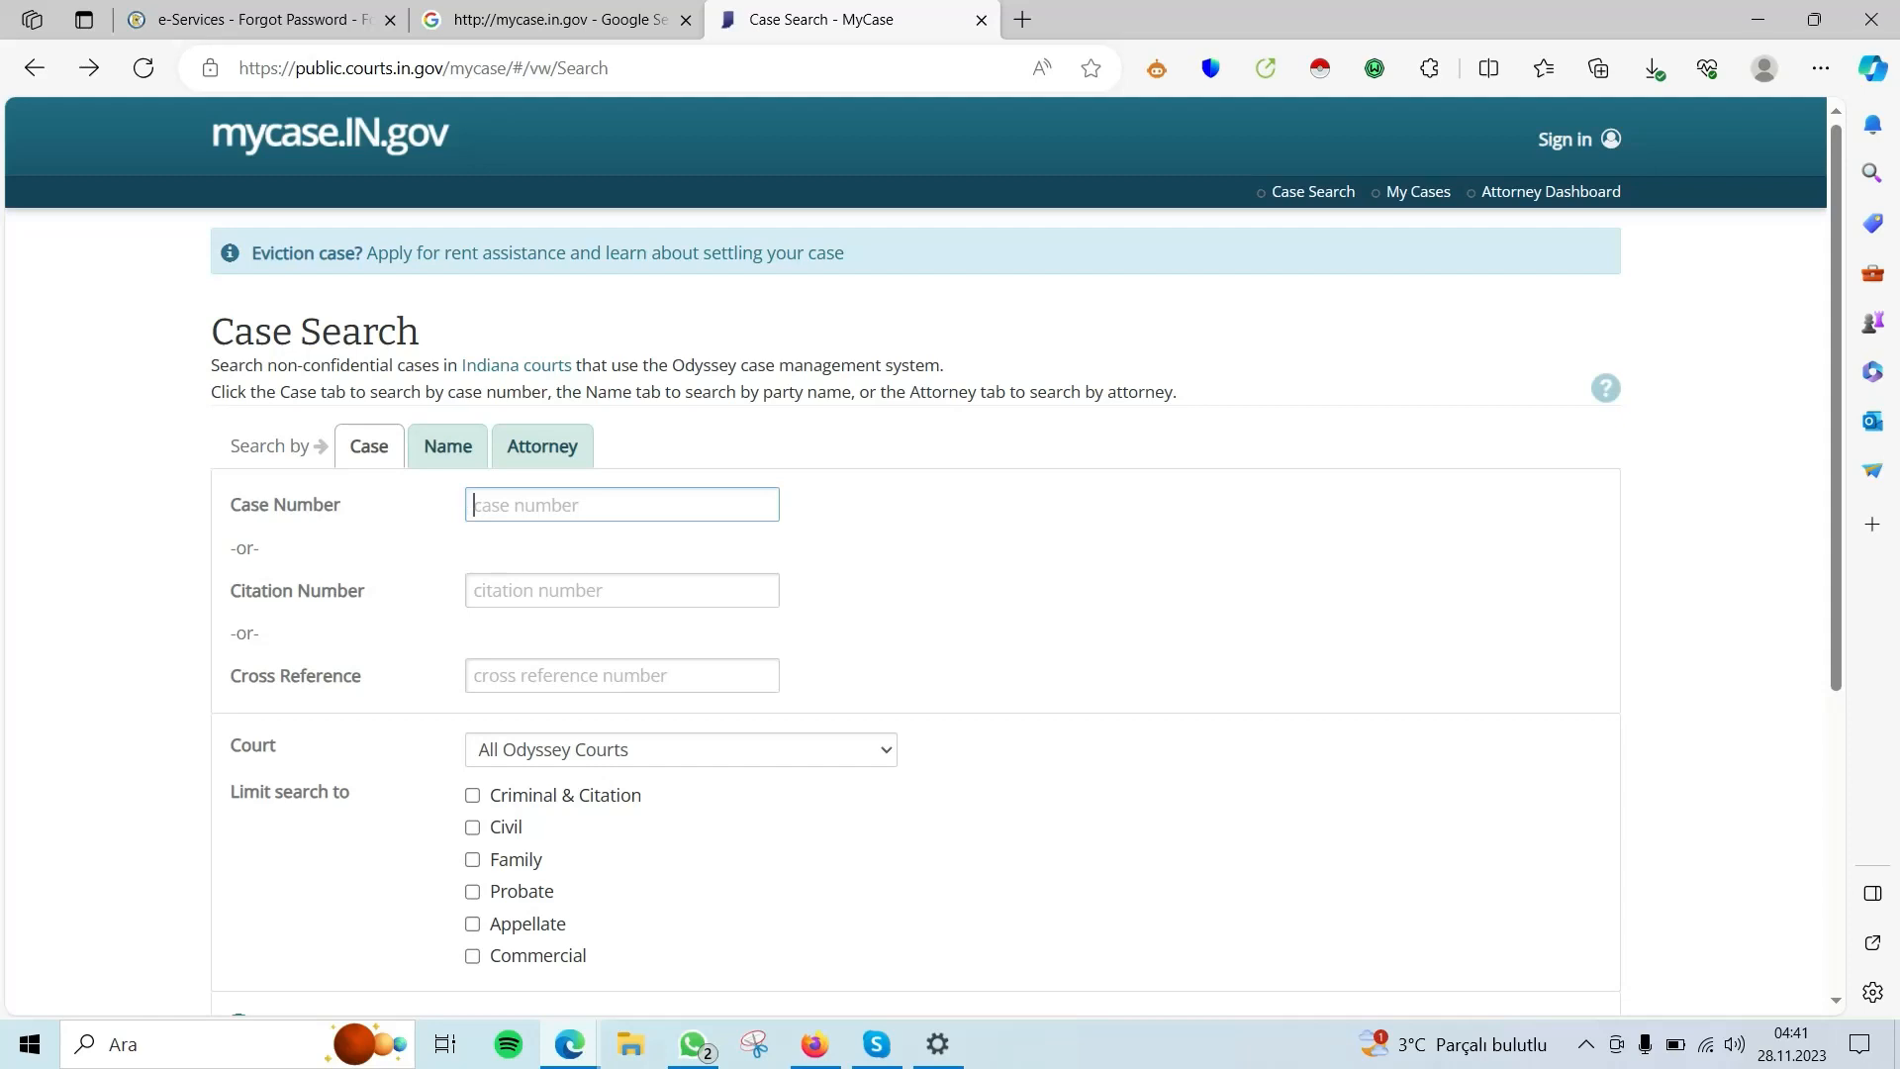
text(c)
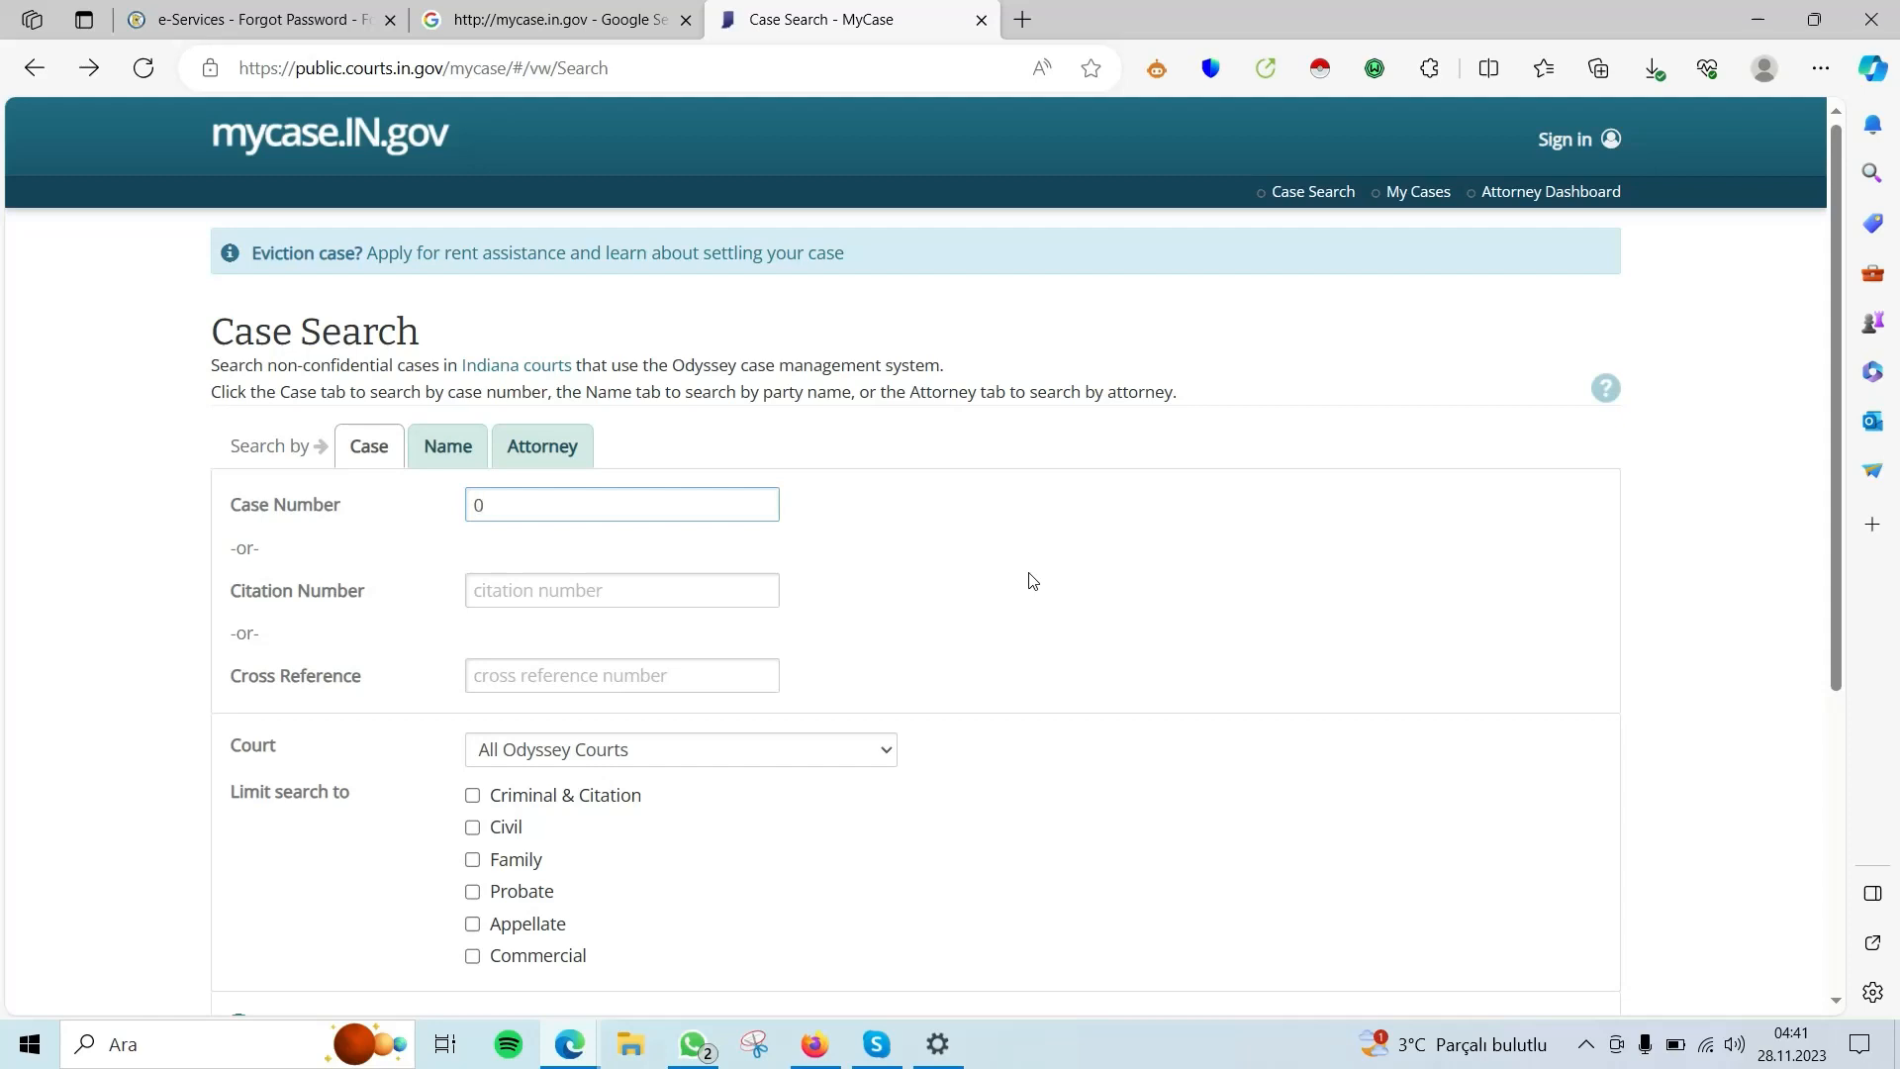
mouse_move(939, 550)
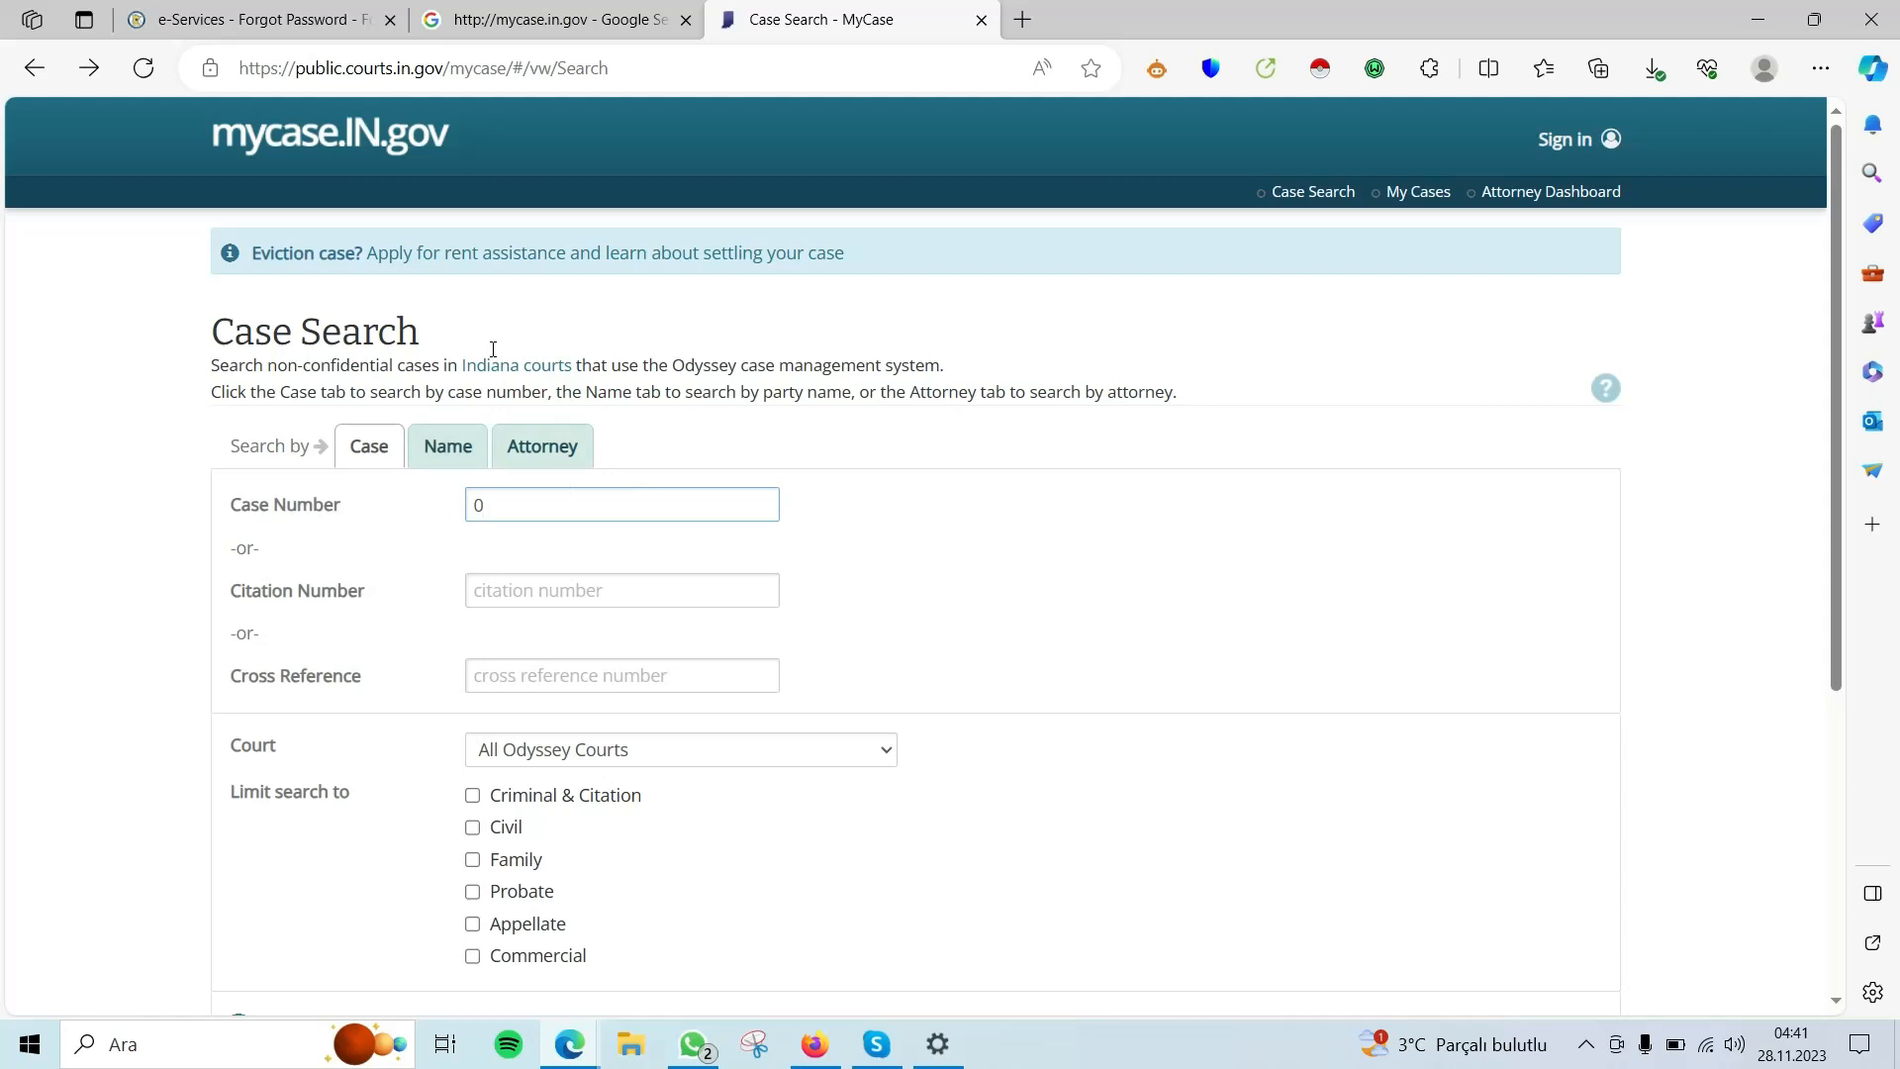
mouse_move(758, 465)
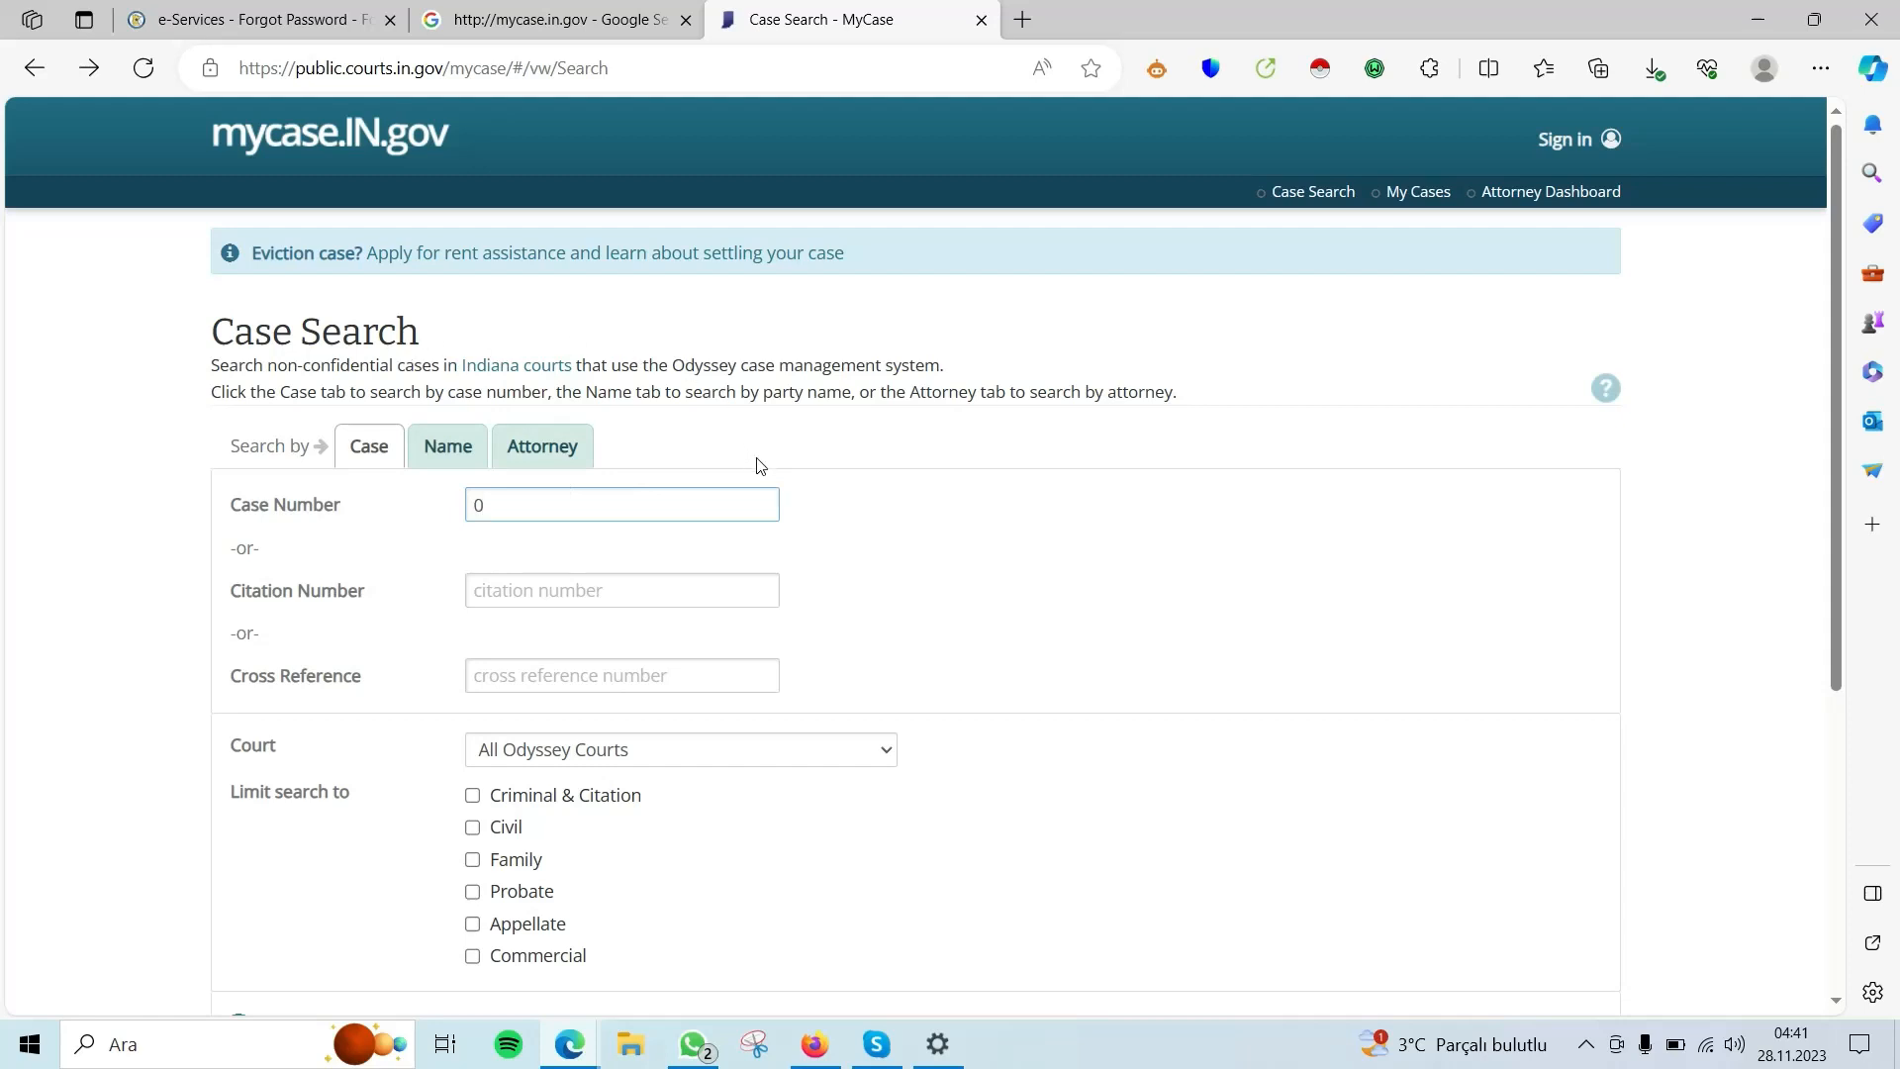
click(622, 505)
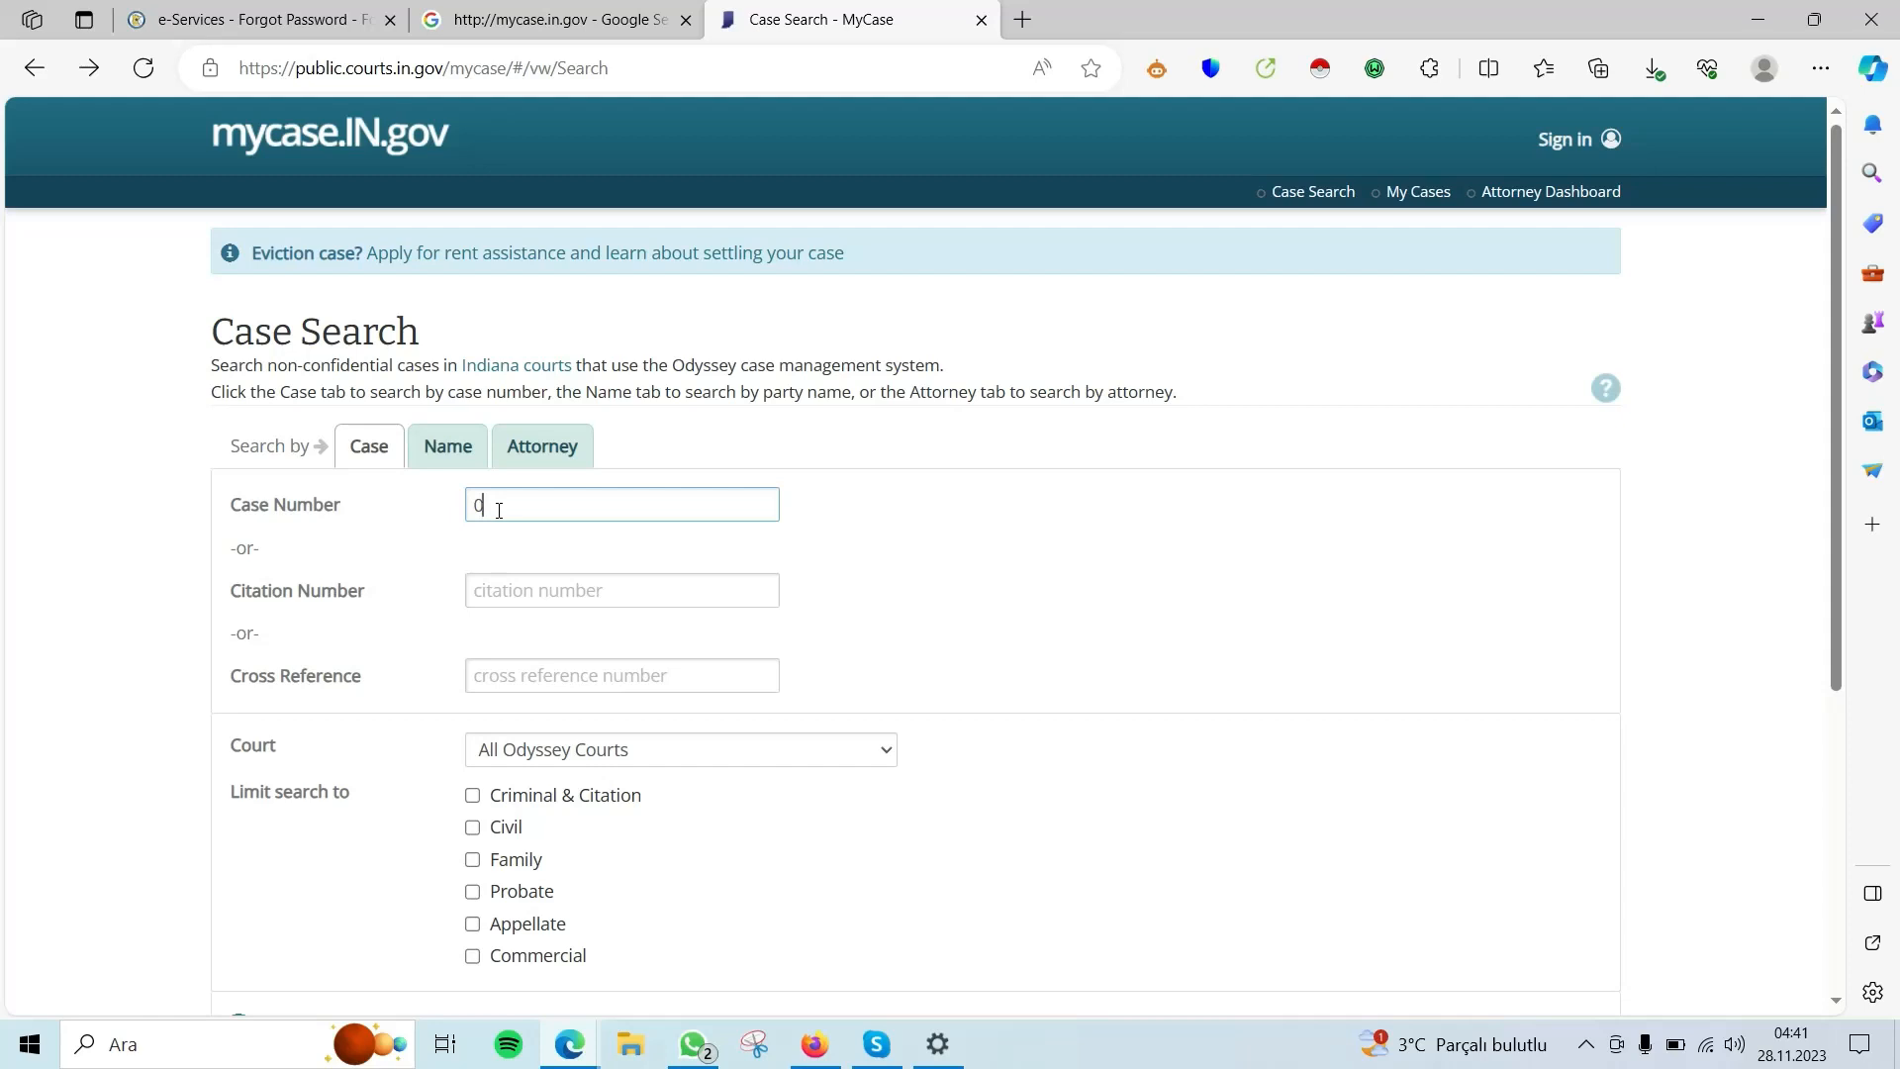
mouse_move(505, 464)
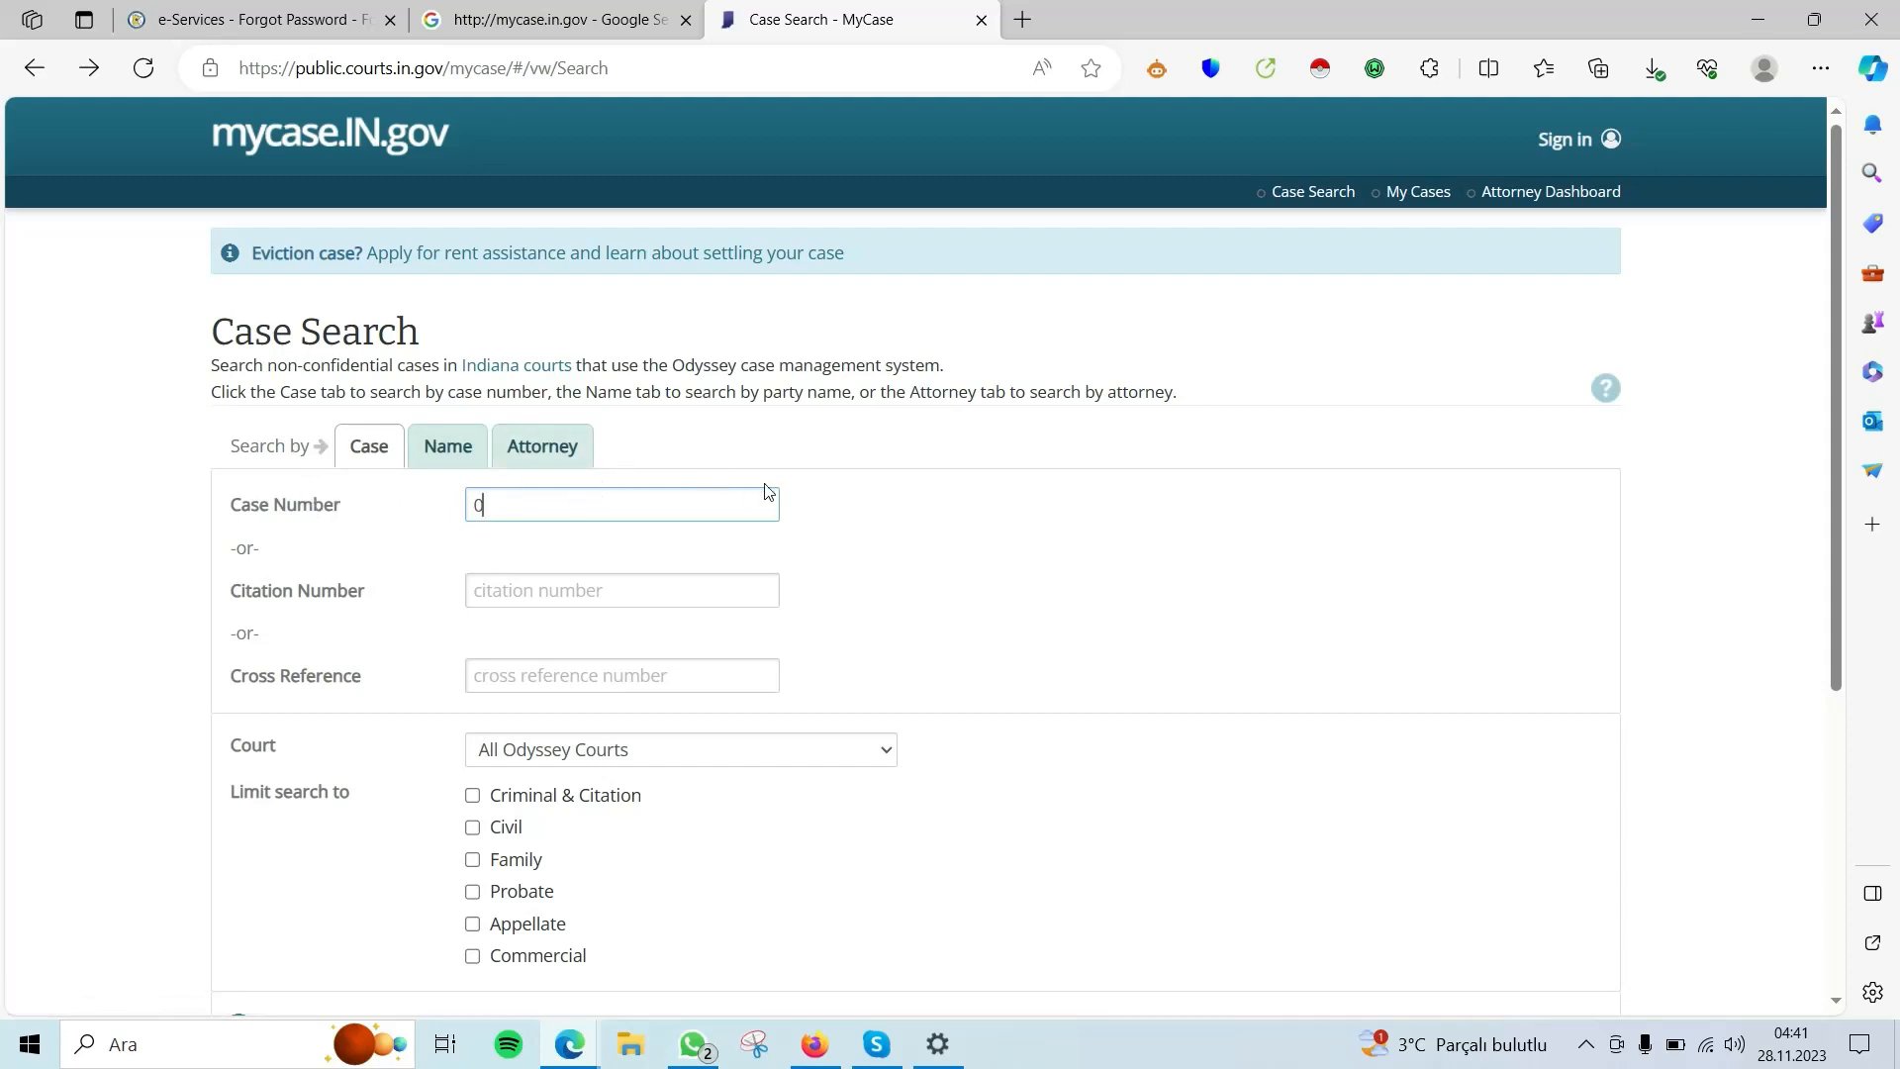
mouse_move(1333, 333)
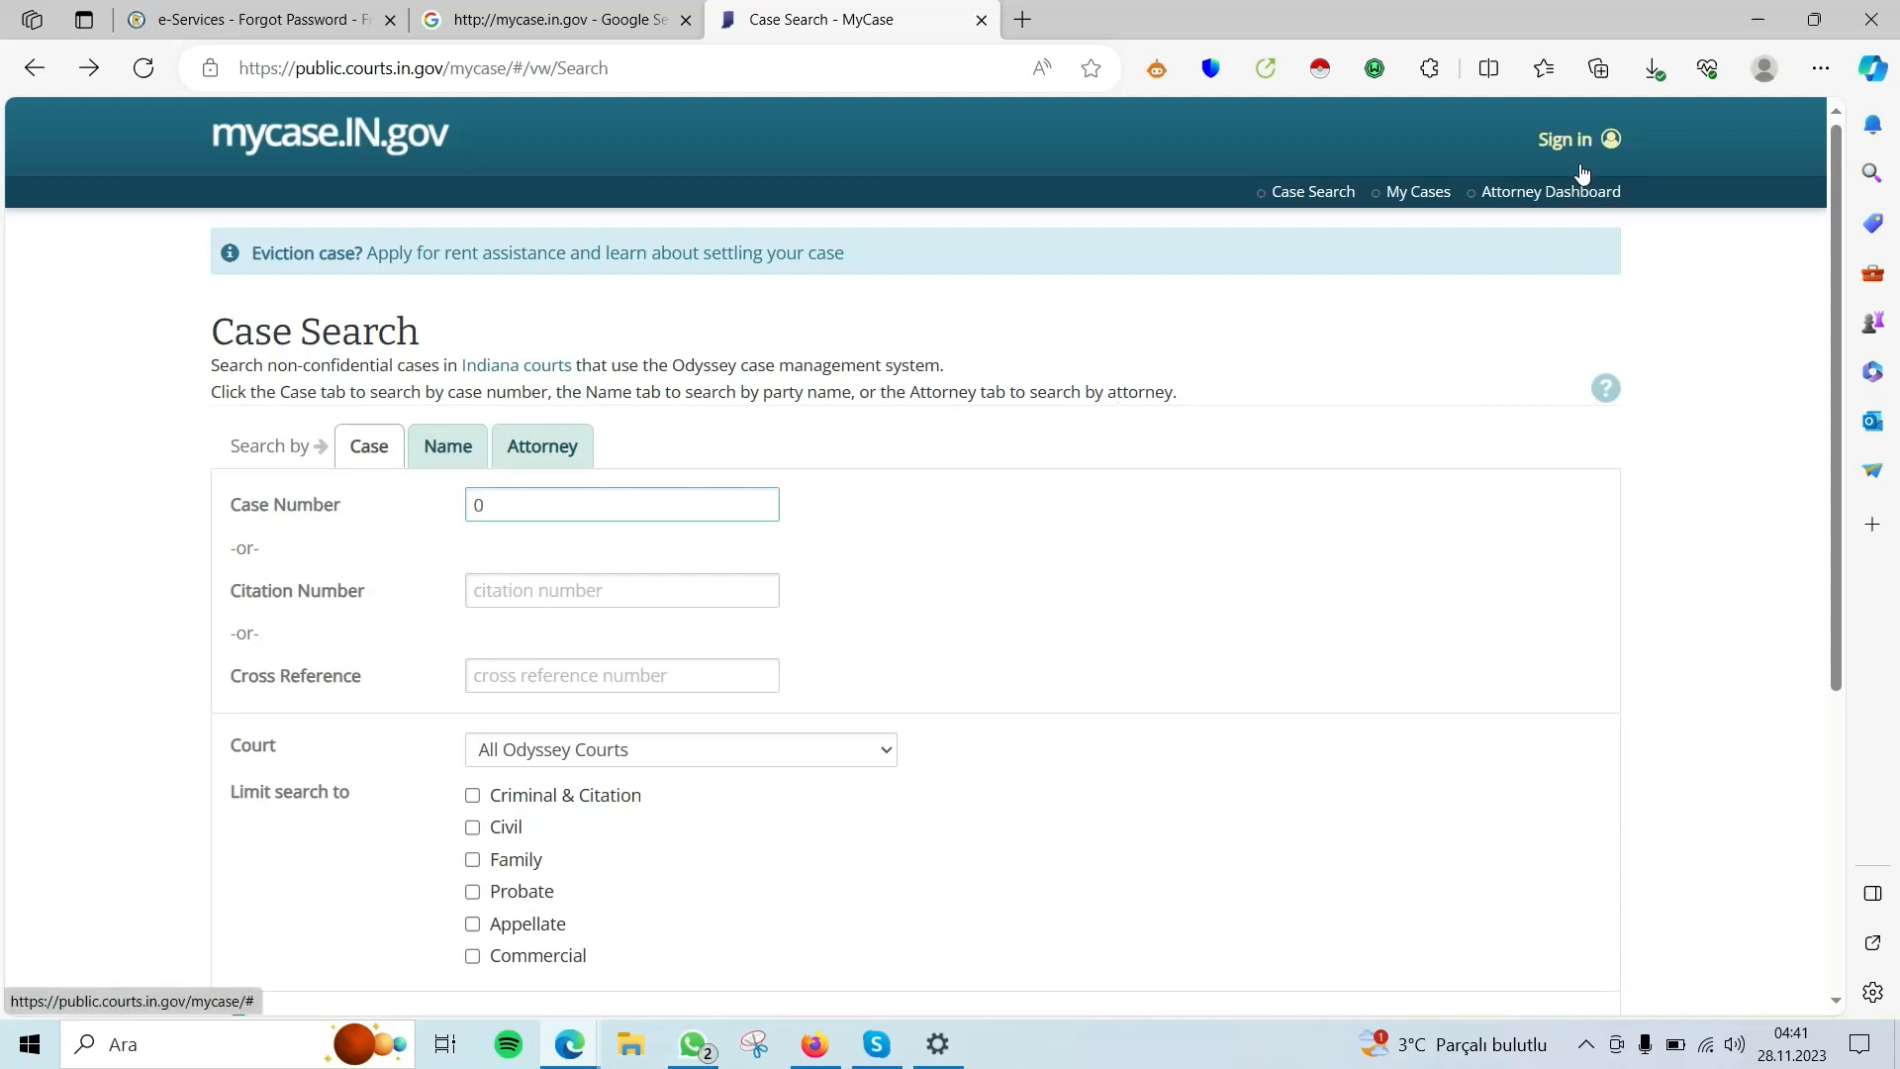
mouse_move(1580, 155)
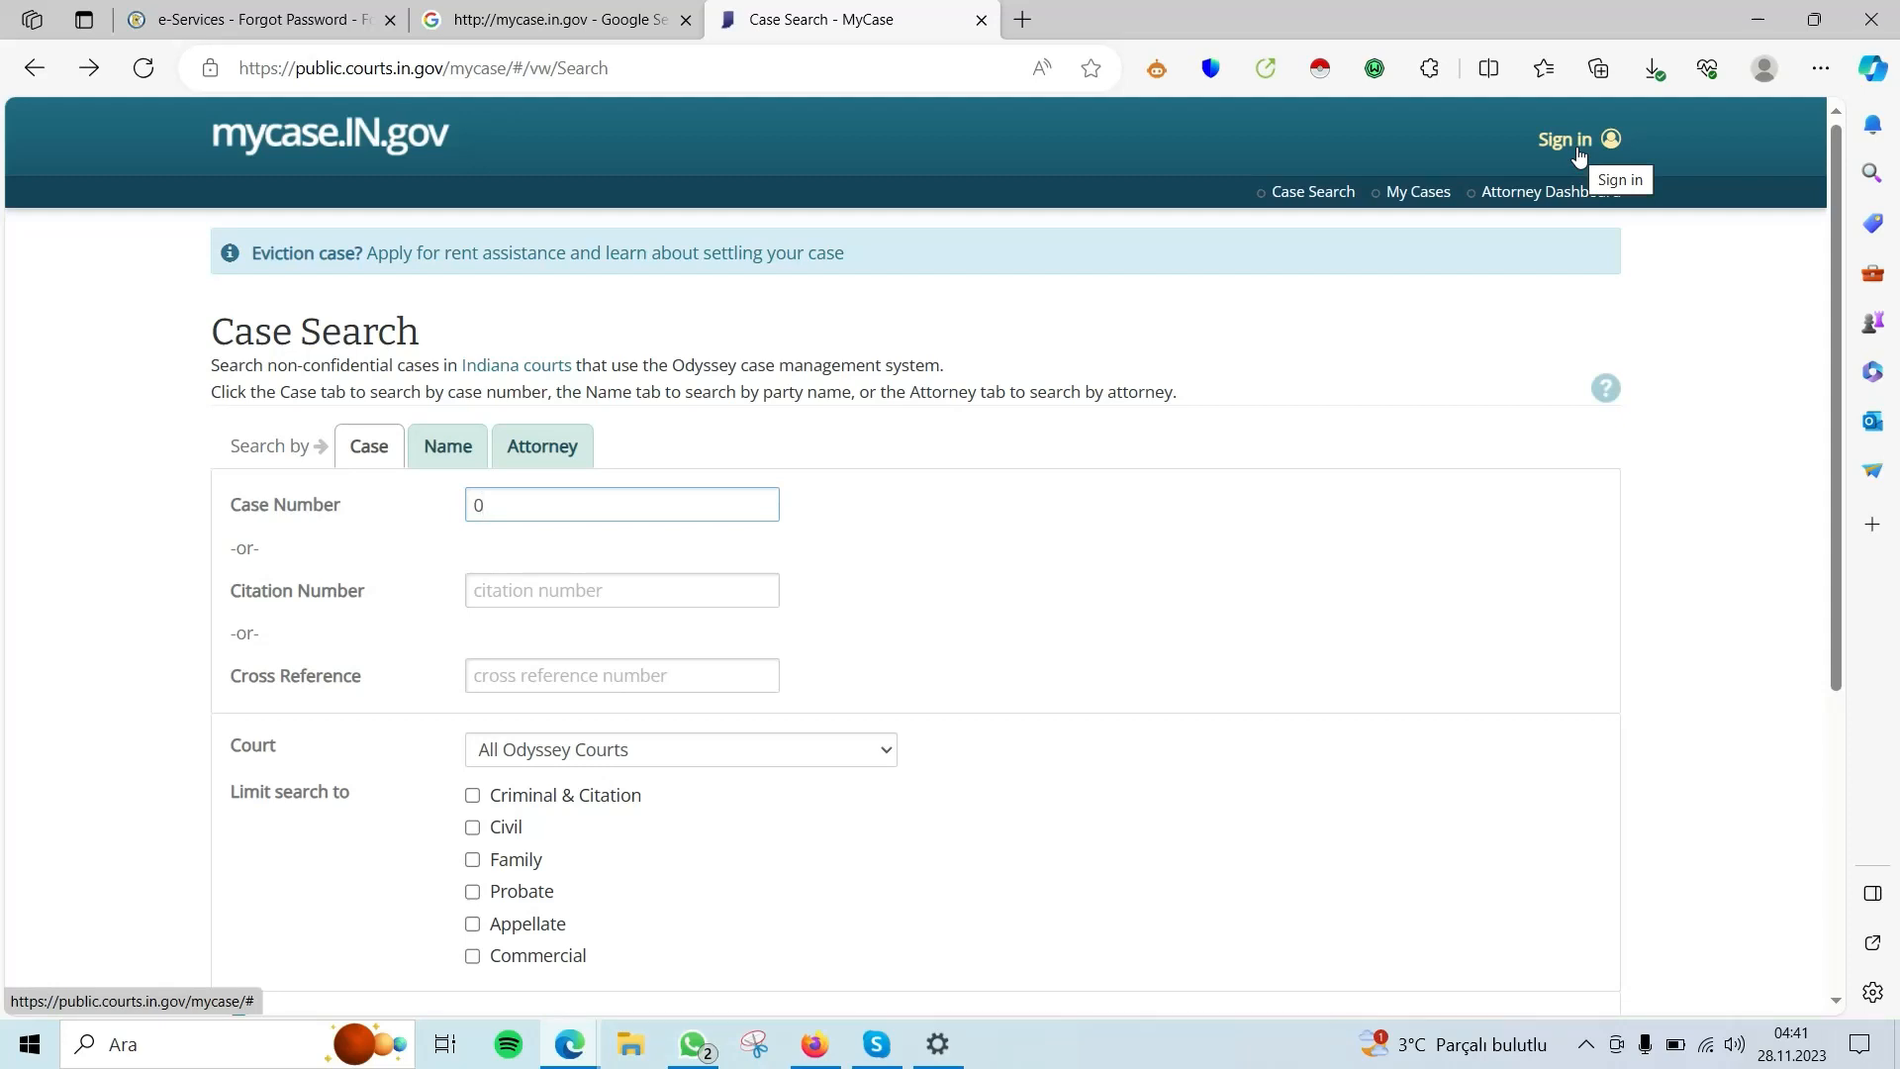
Load the Indiana courts sign-in portal with attorney and email-address sign-in options.
click(1564, 138)
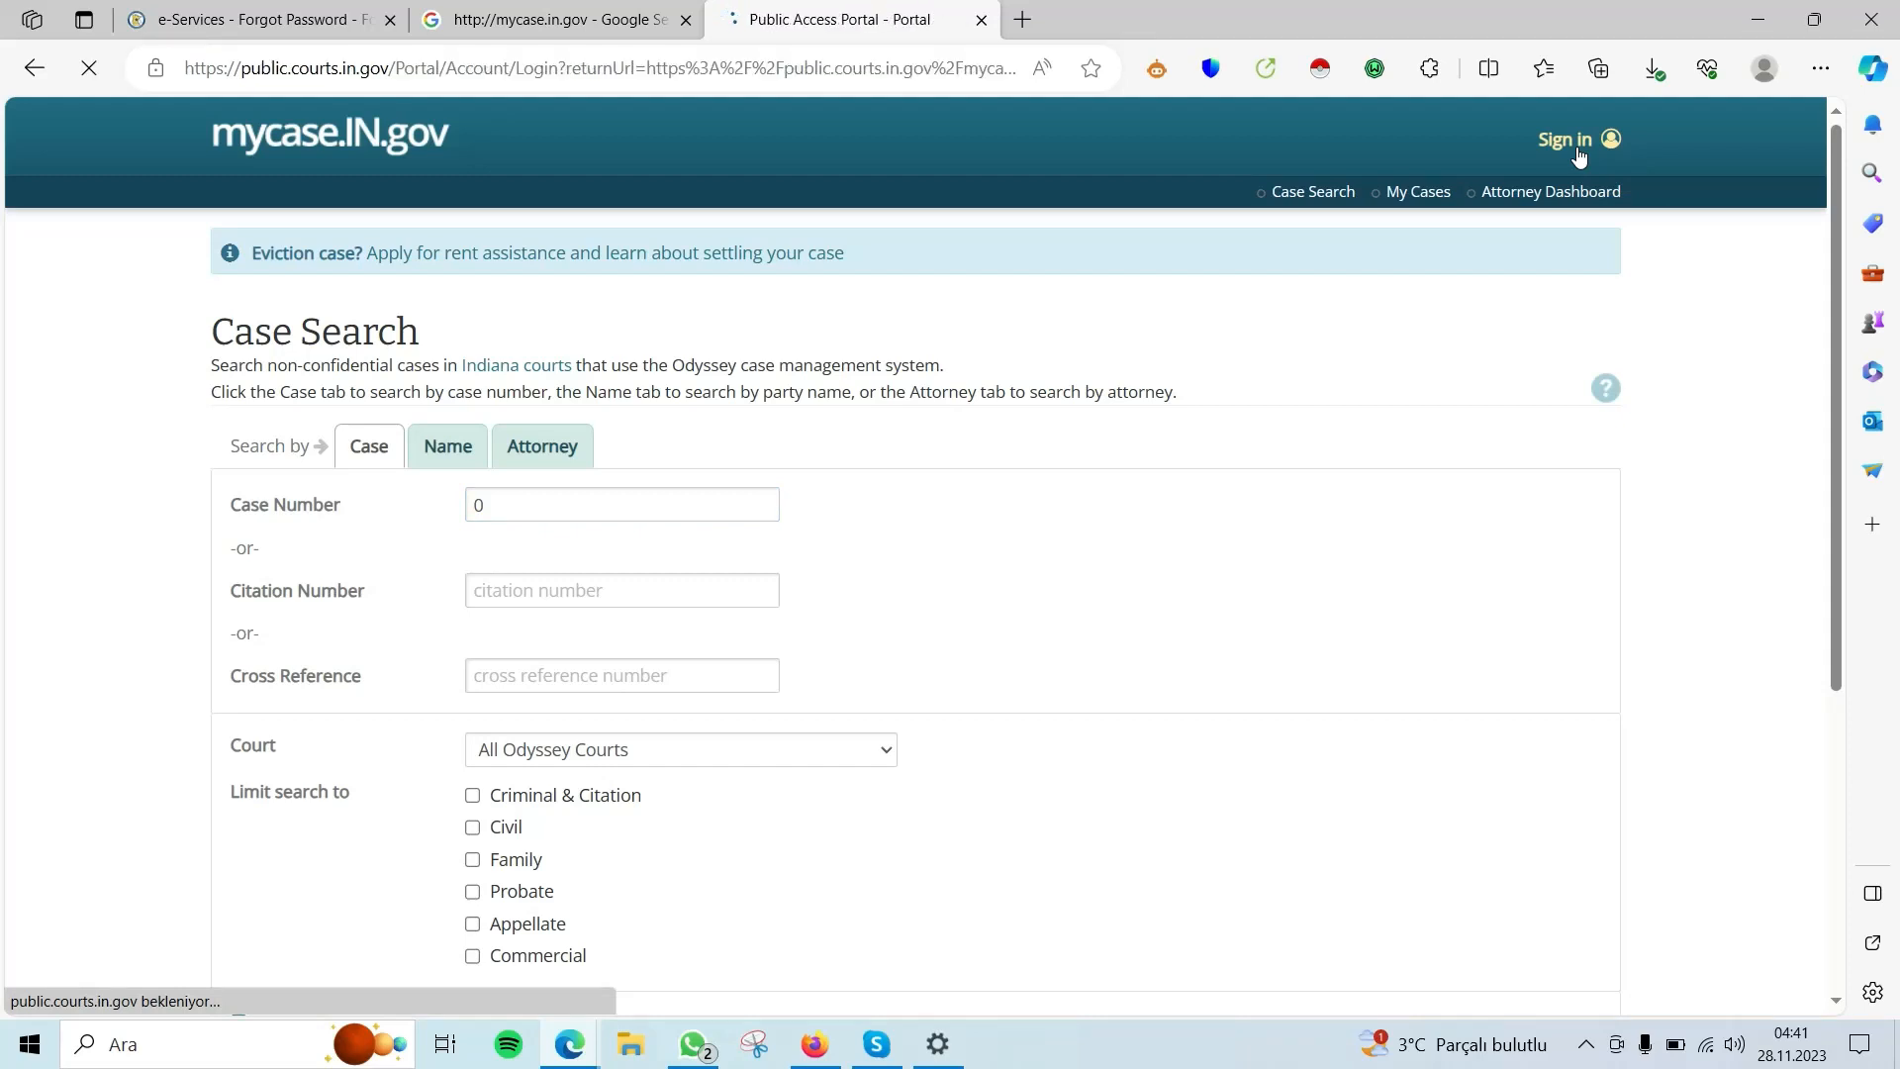
click(1566, 139)
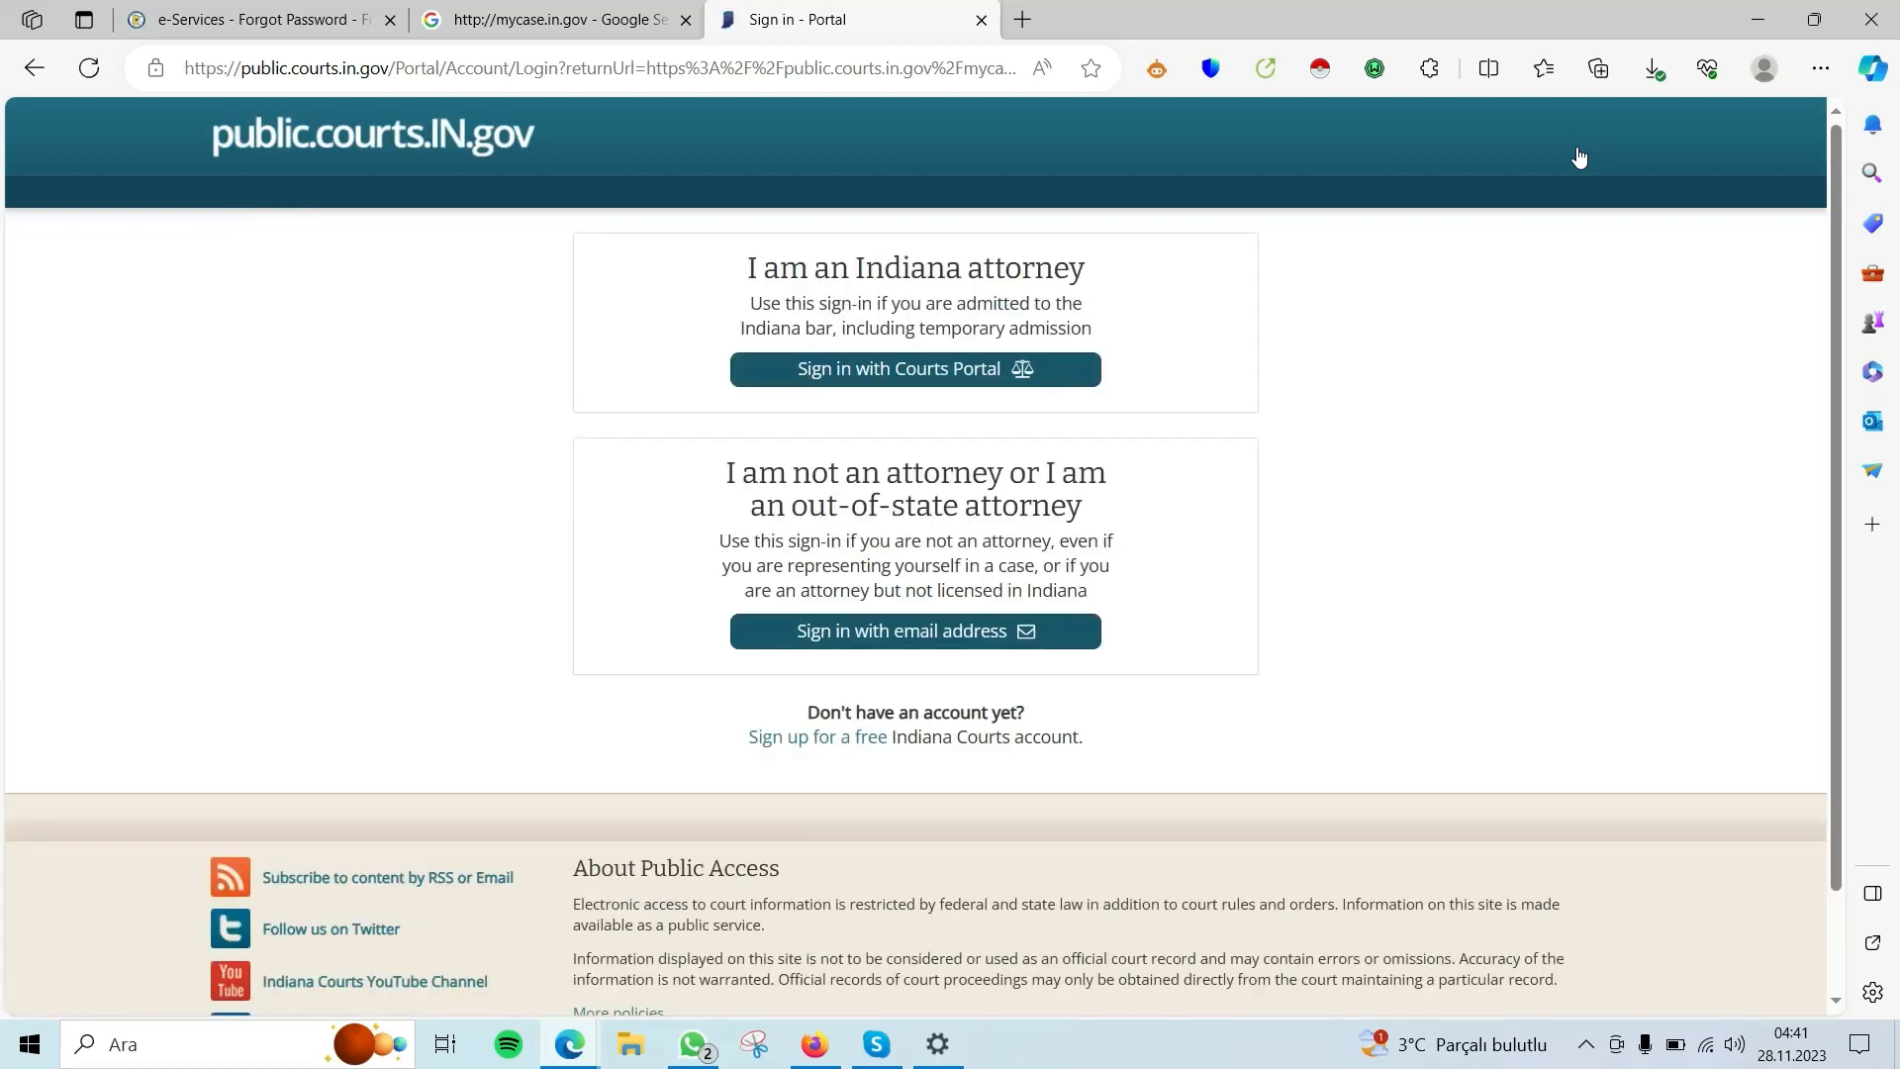
mouse_move(1166, 400)
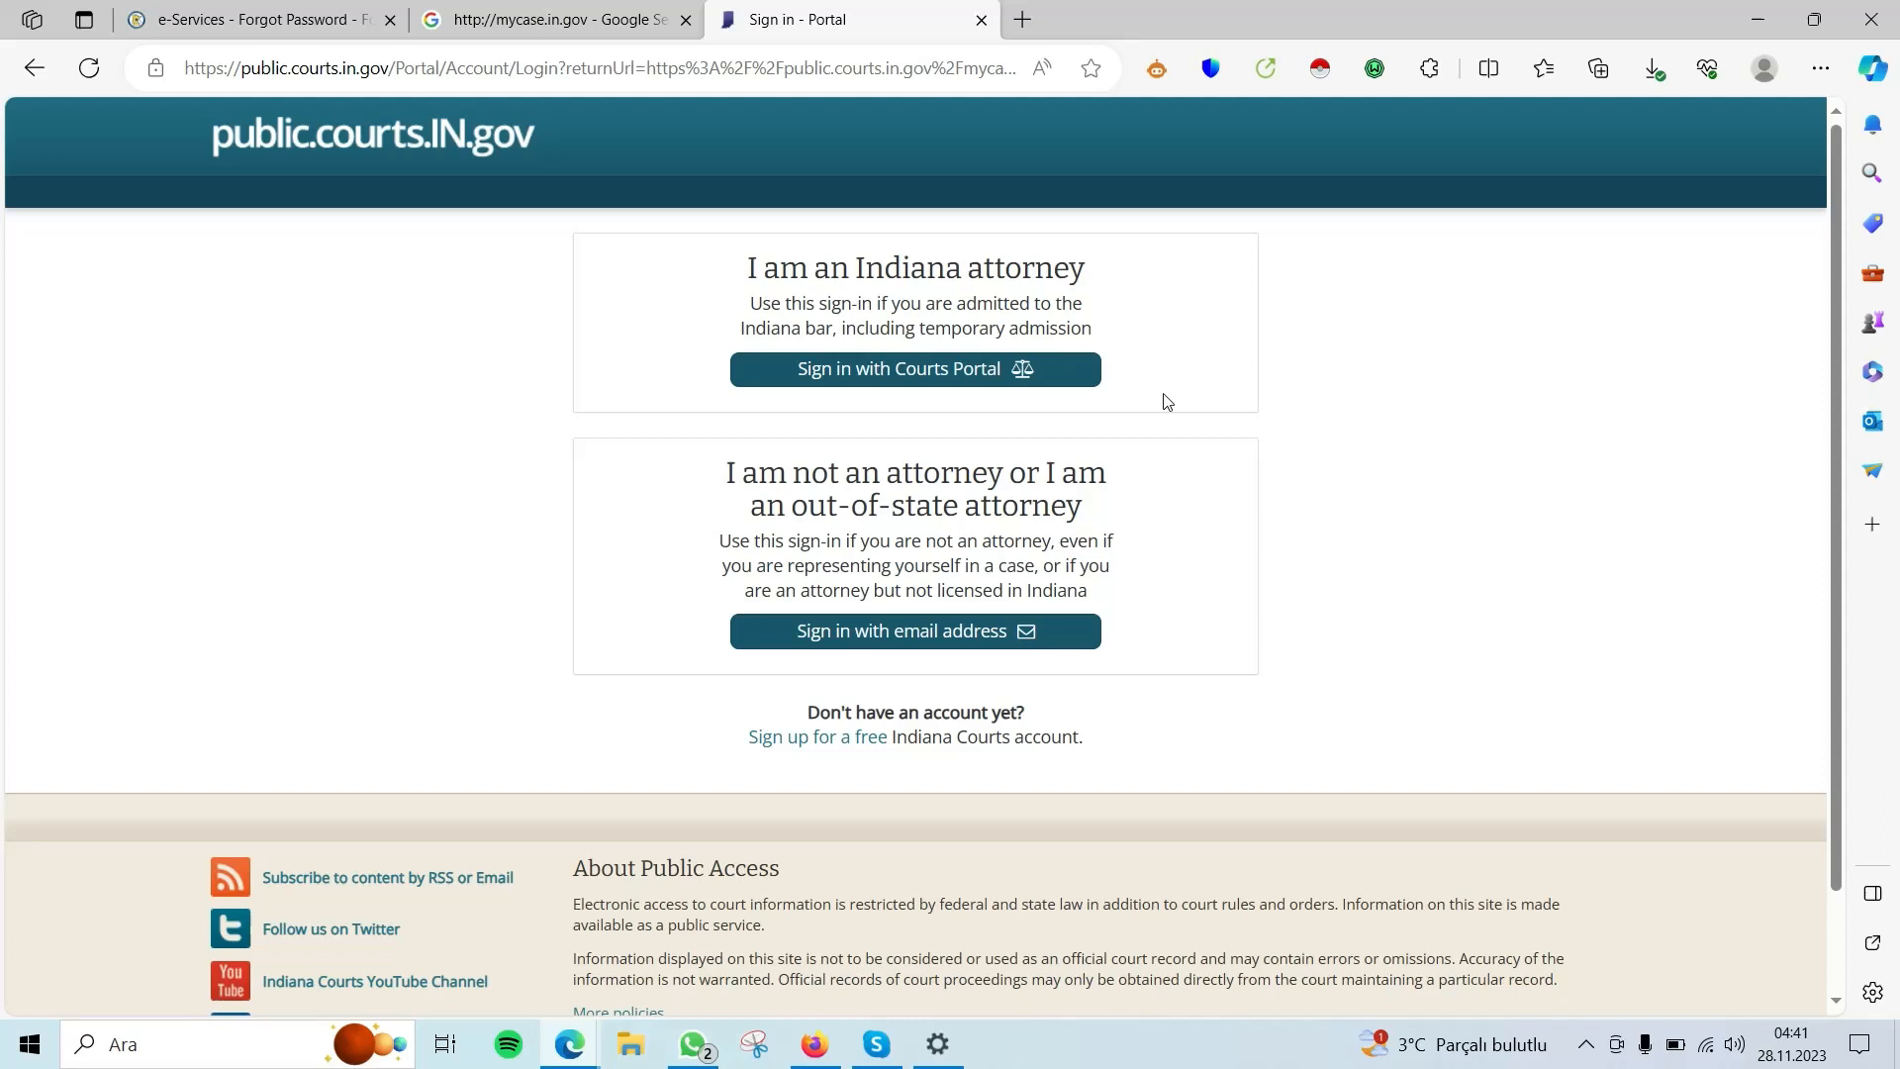
mouse_move(1156, 522)
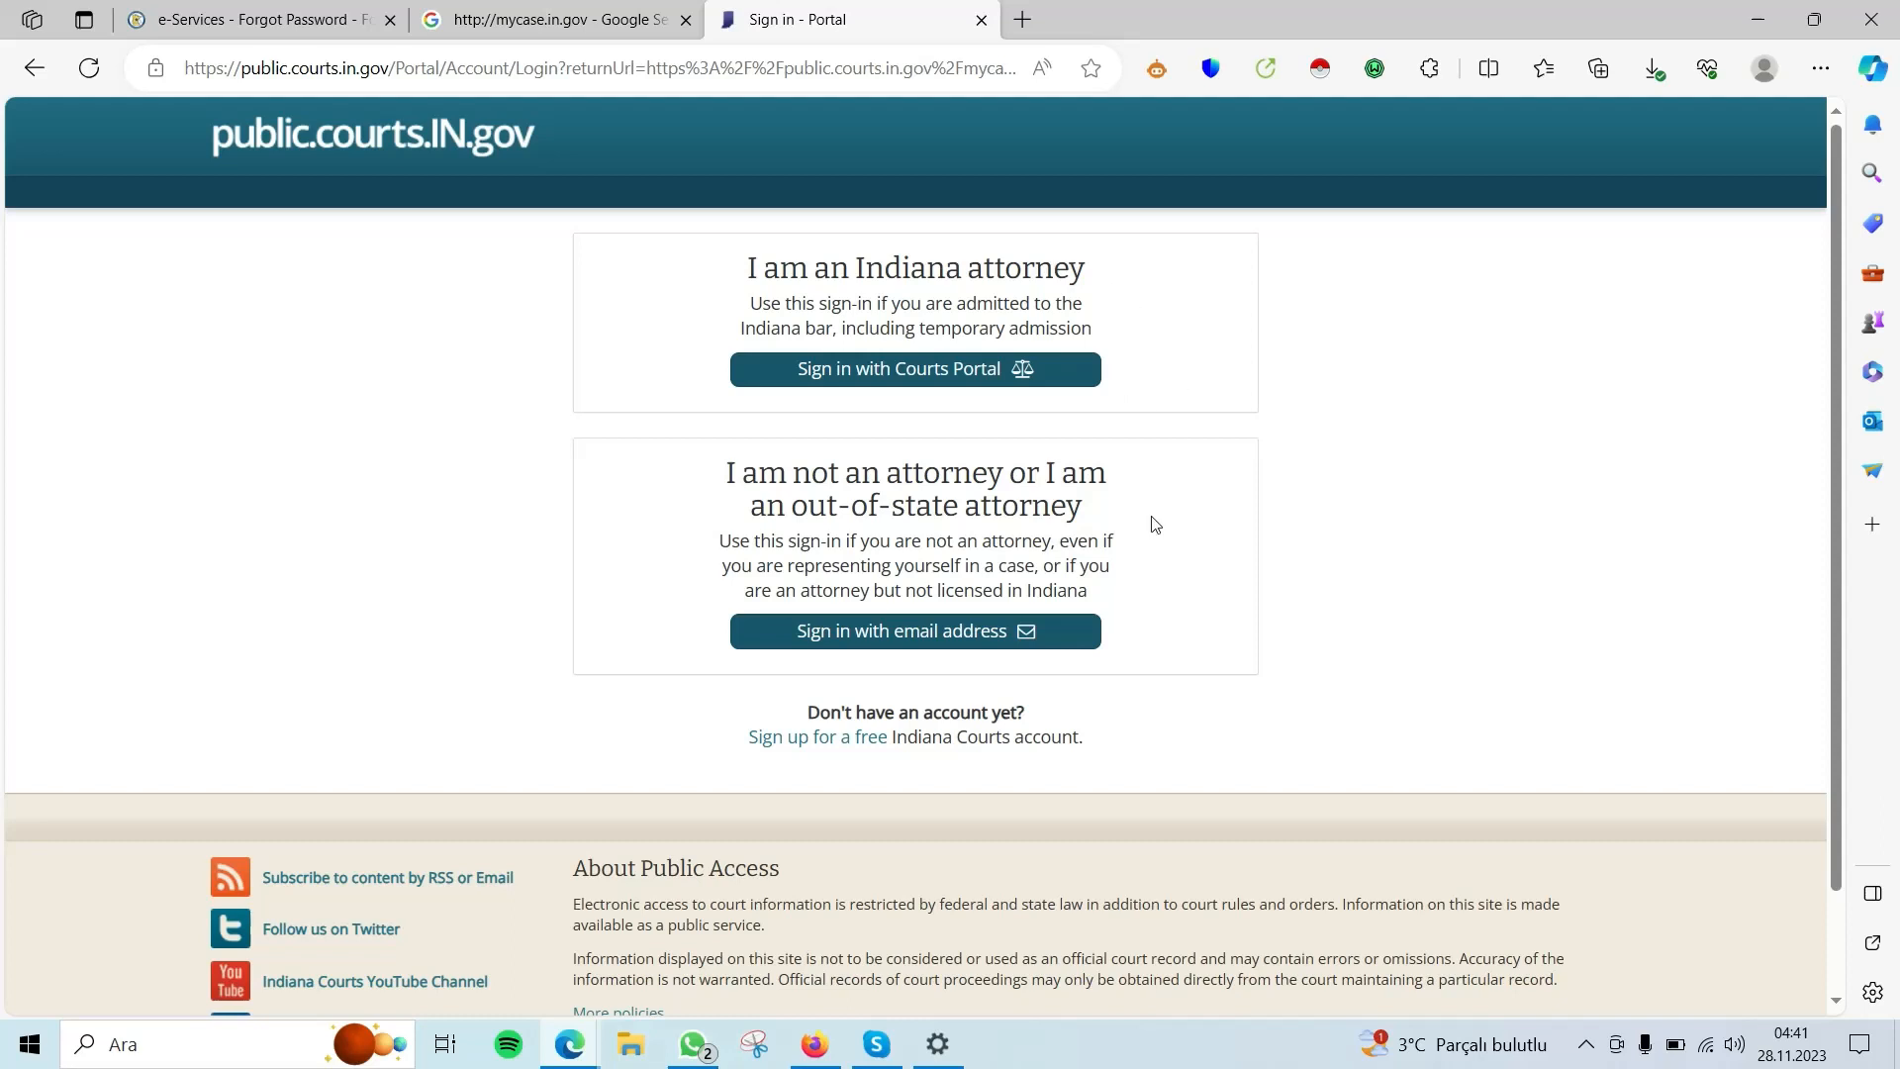
mouse_move(952, 428)
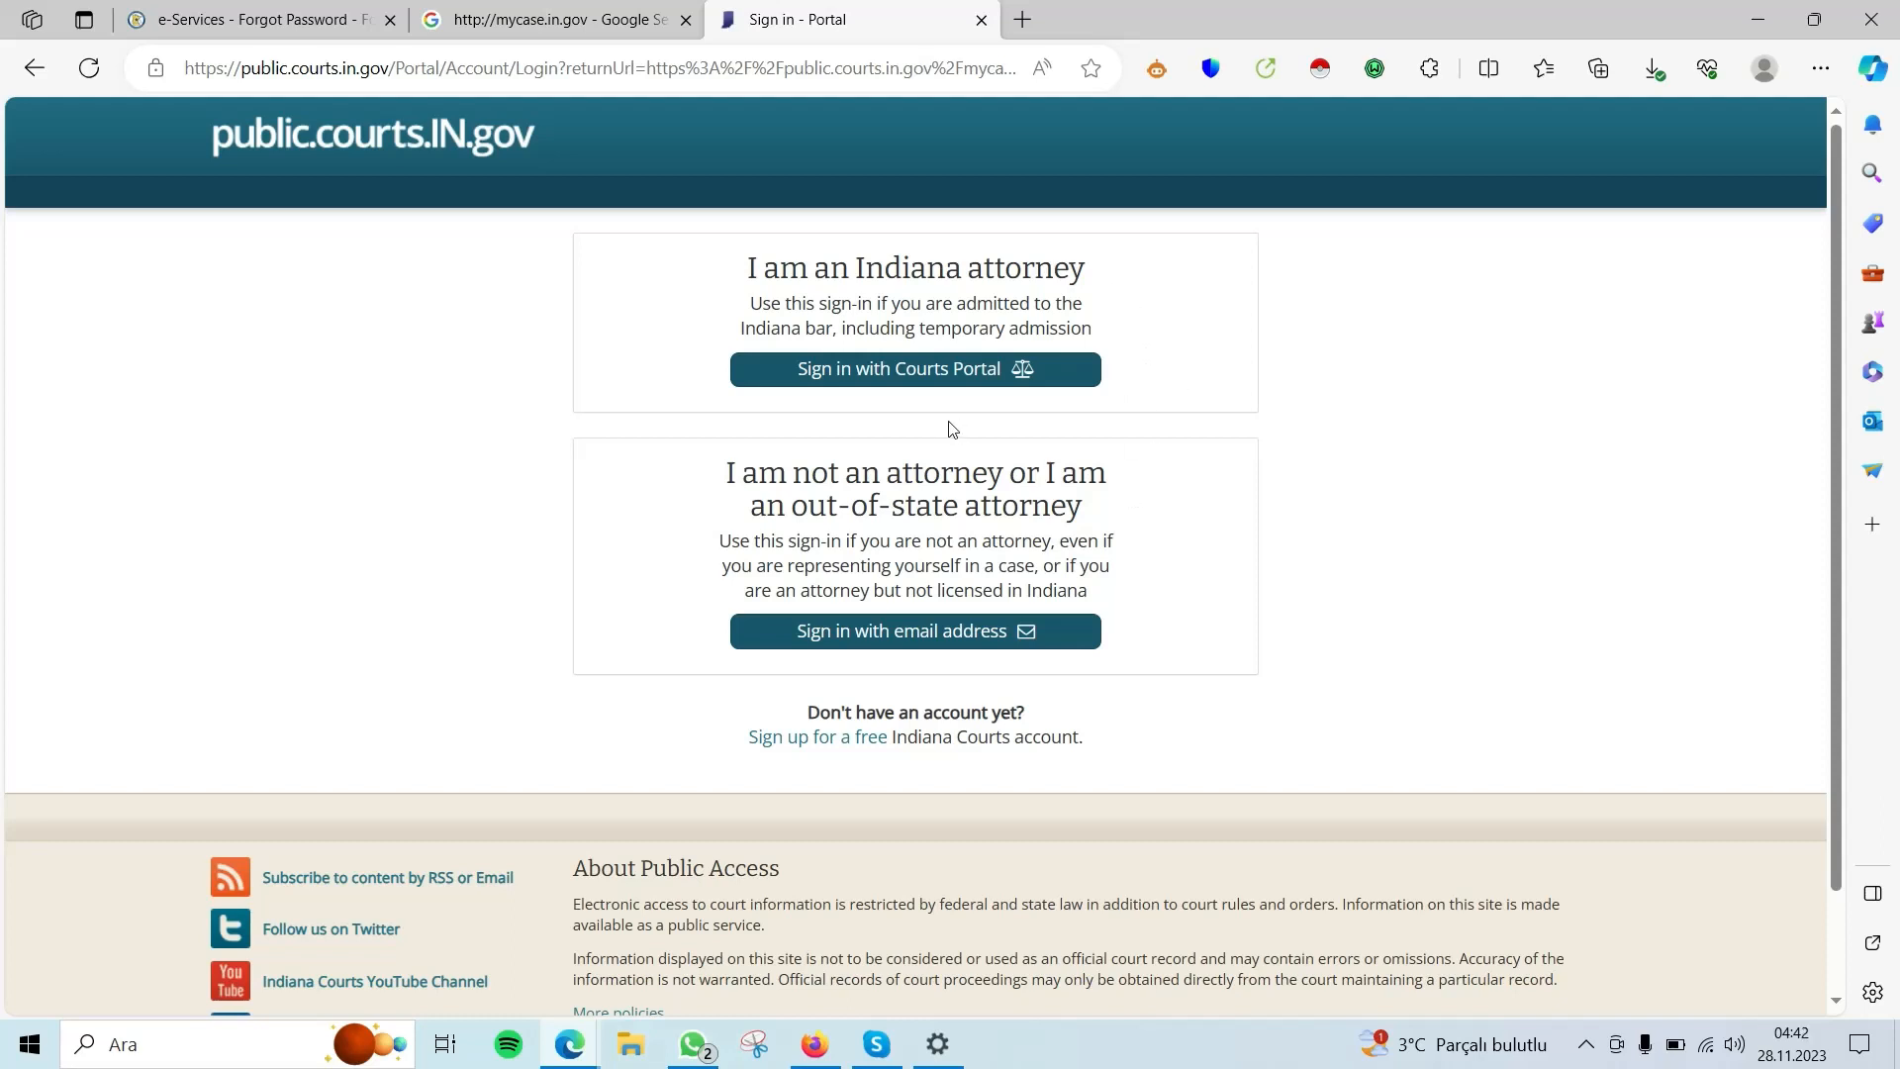
mouse_move(924, 444)
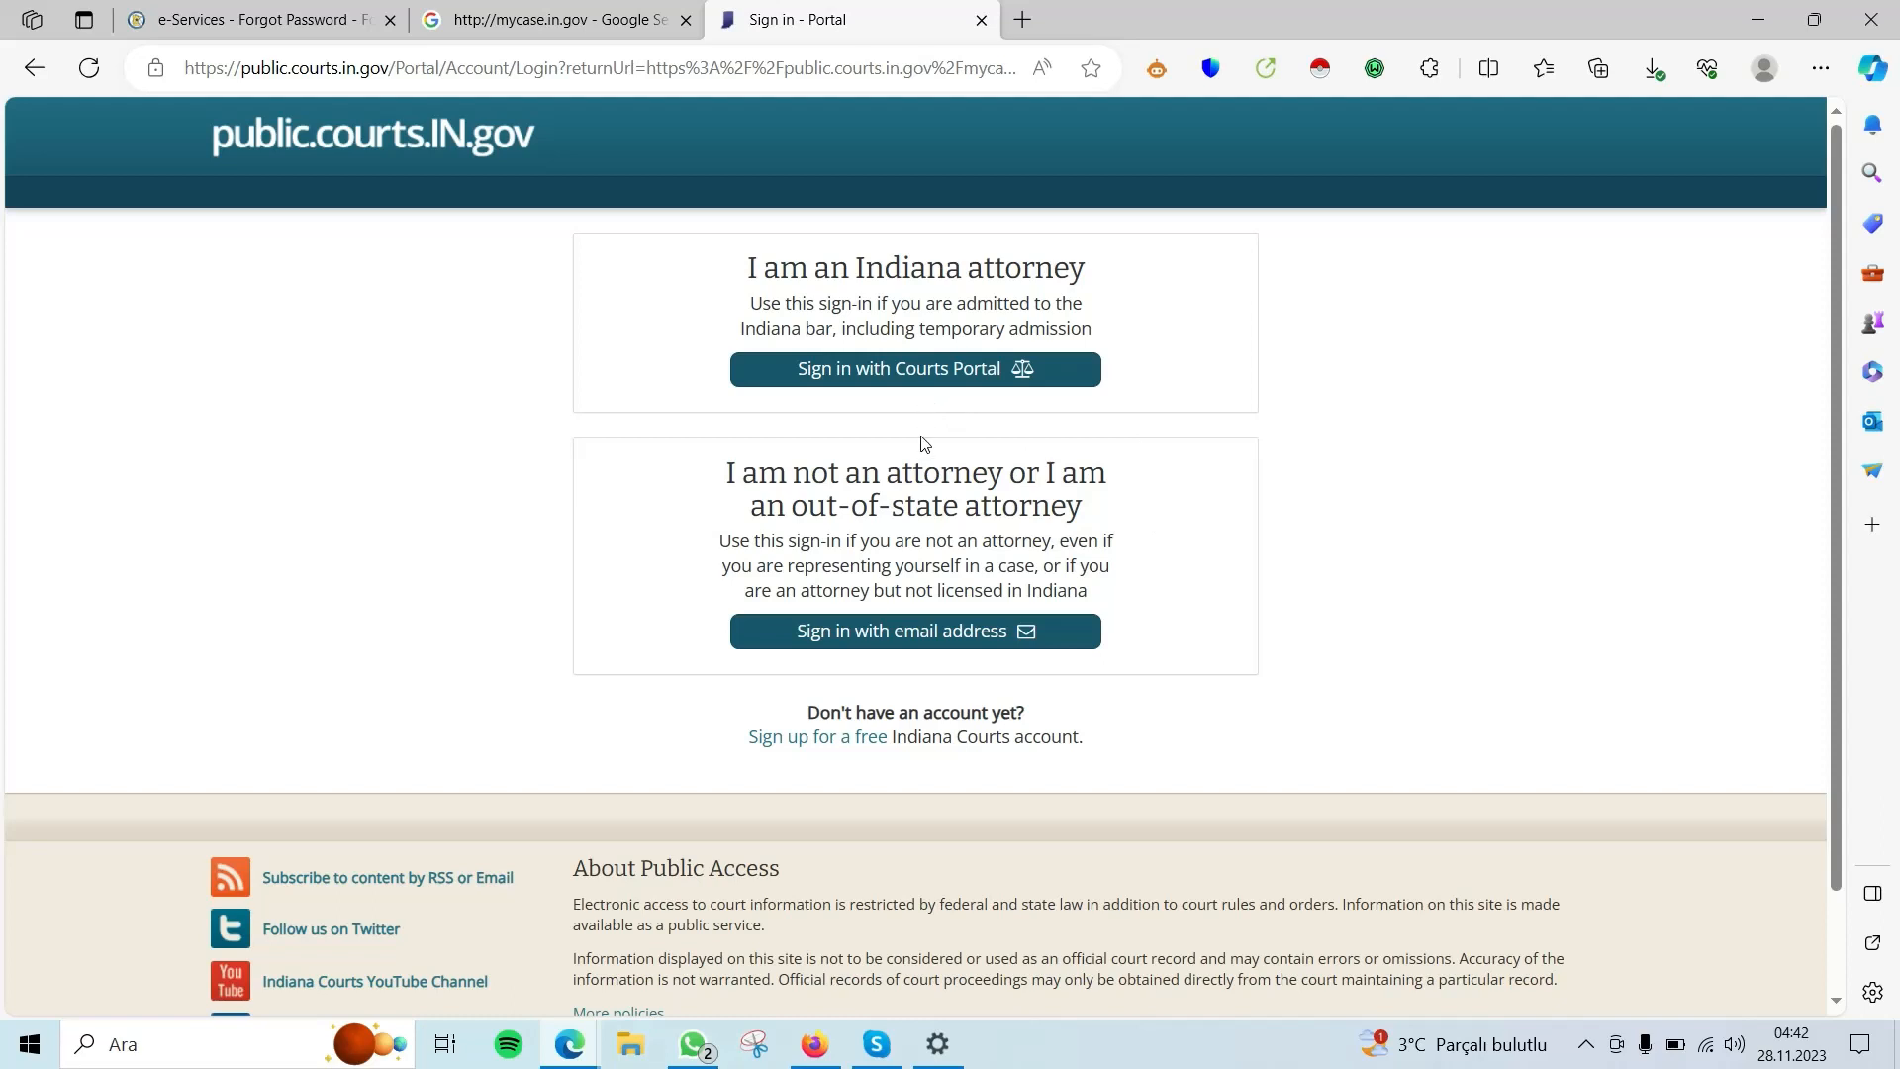
mouse_move(930, 570)
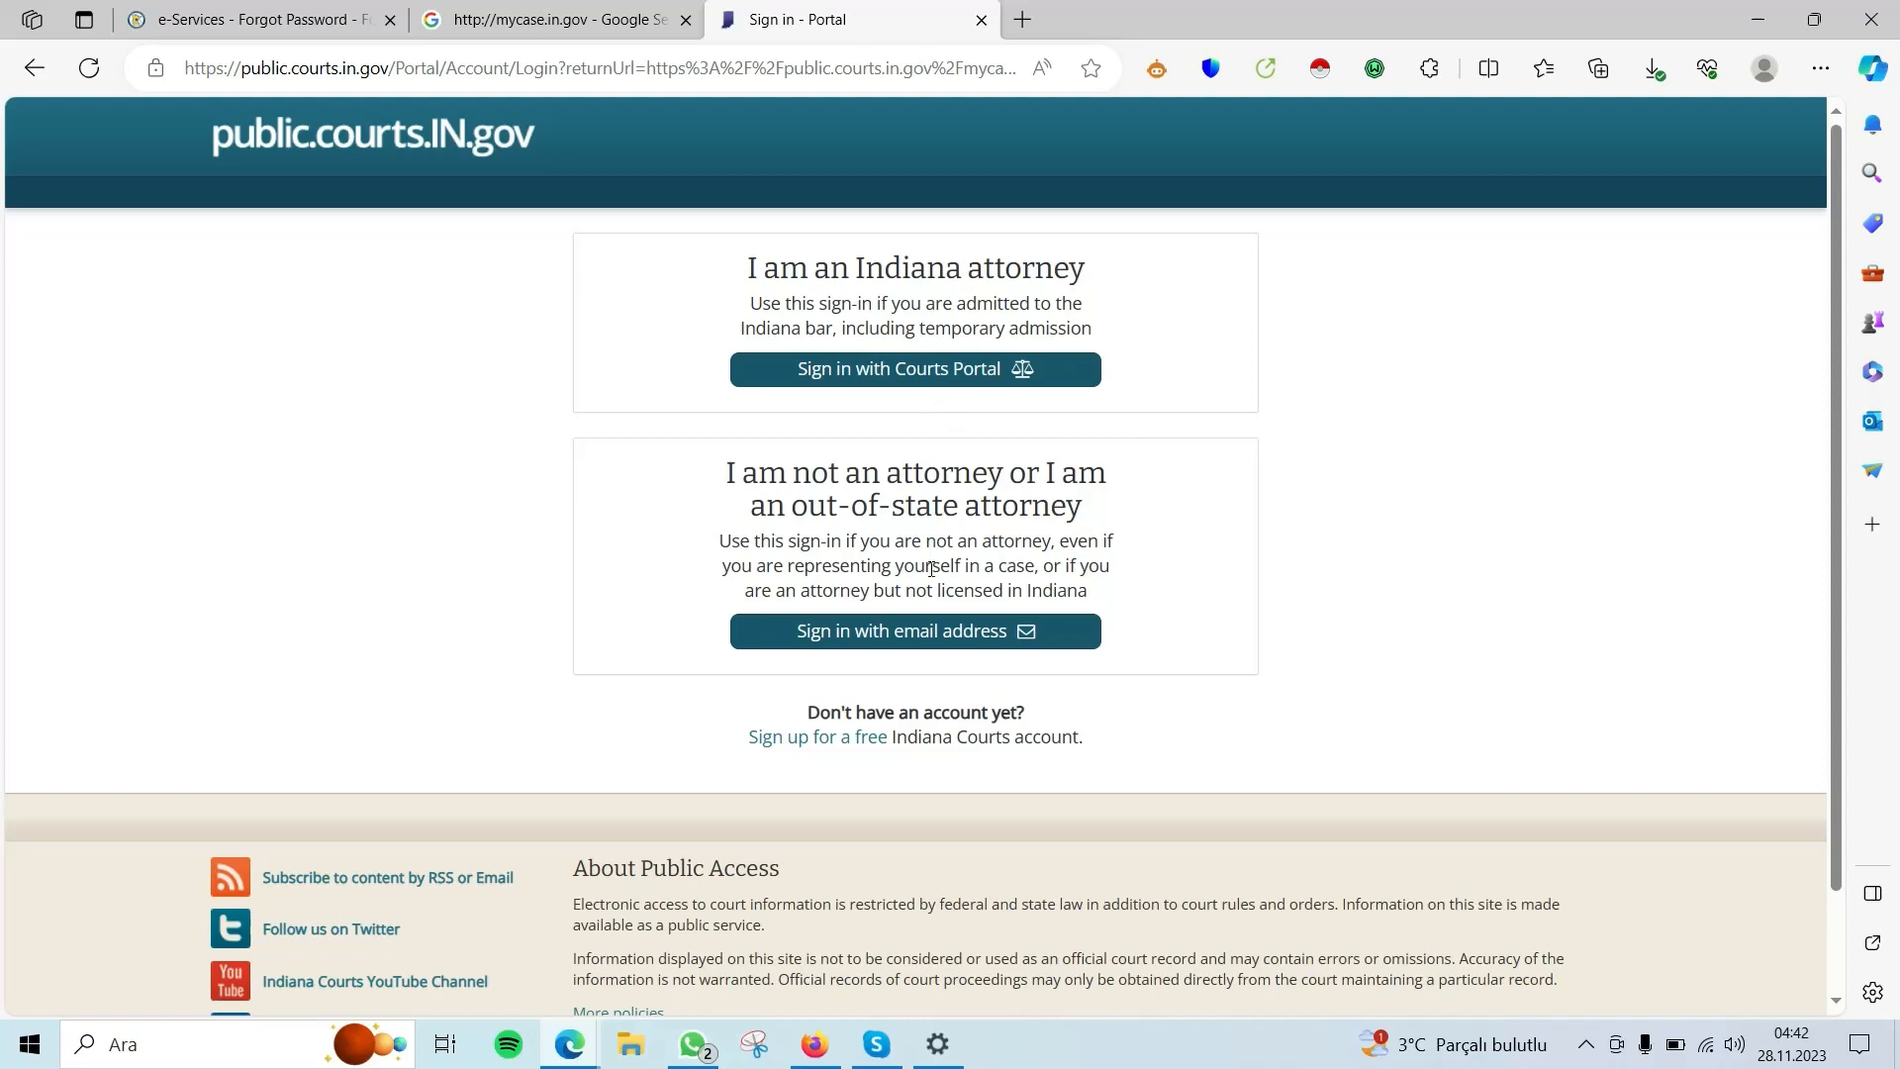